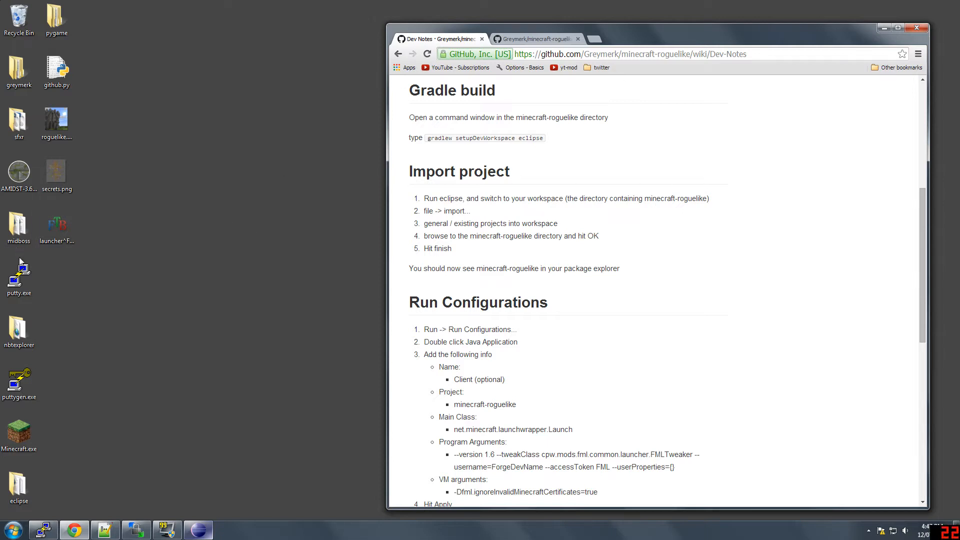
{"action": "mouse_move", "coordinate": [83, 334]}
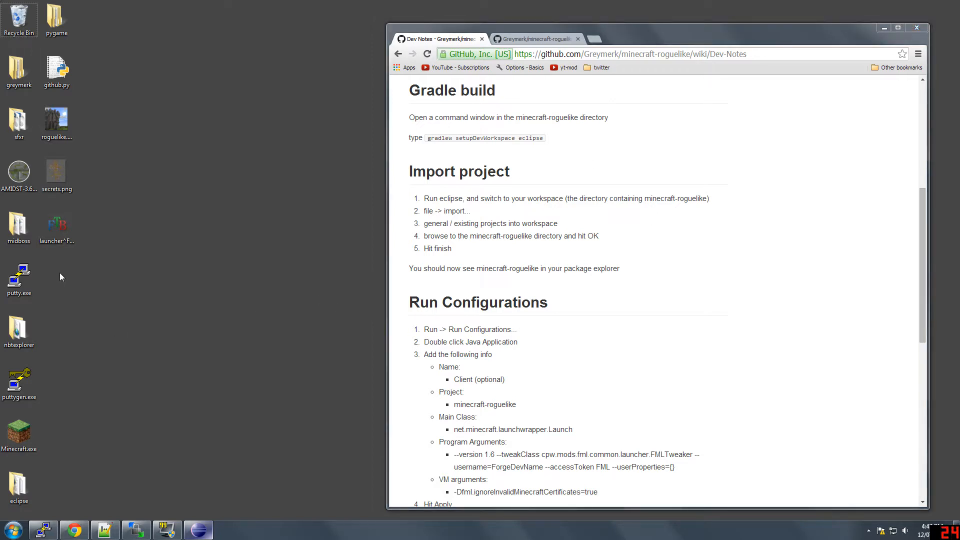
Step: Create a new desktop folder named modding
{"action": "right_click", "coordinate": [61, 277]}
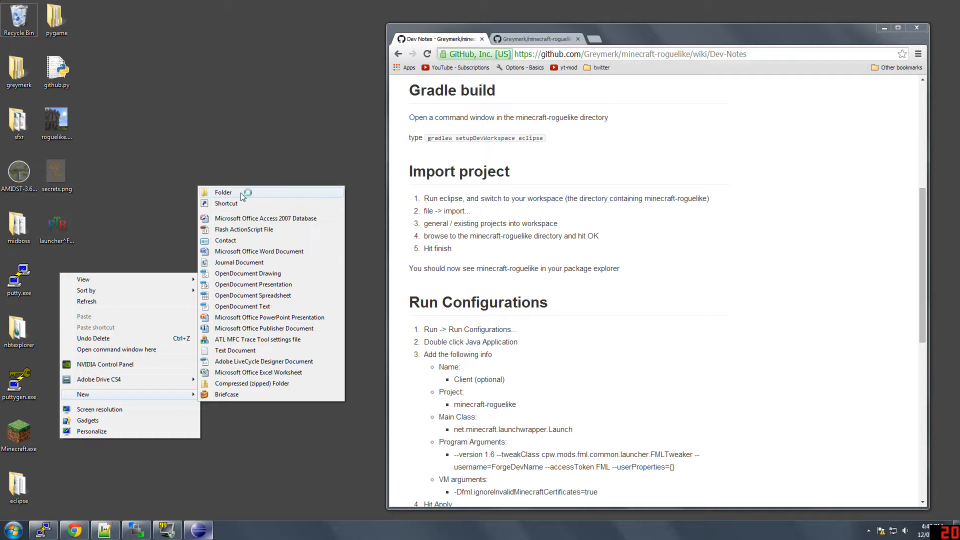
{"action": "left_click", "coordinate": [223, 192]}
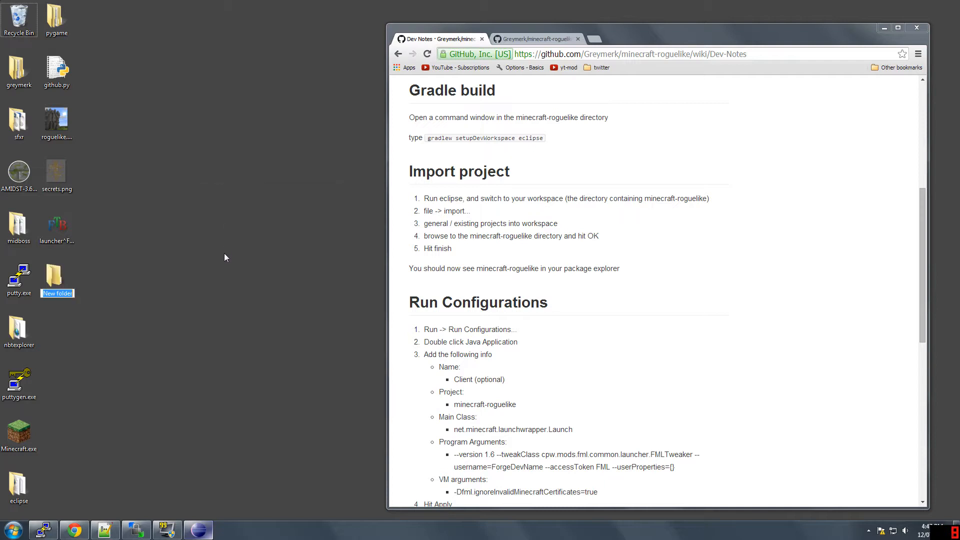
{"action": "type", "text": "modding"}
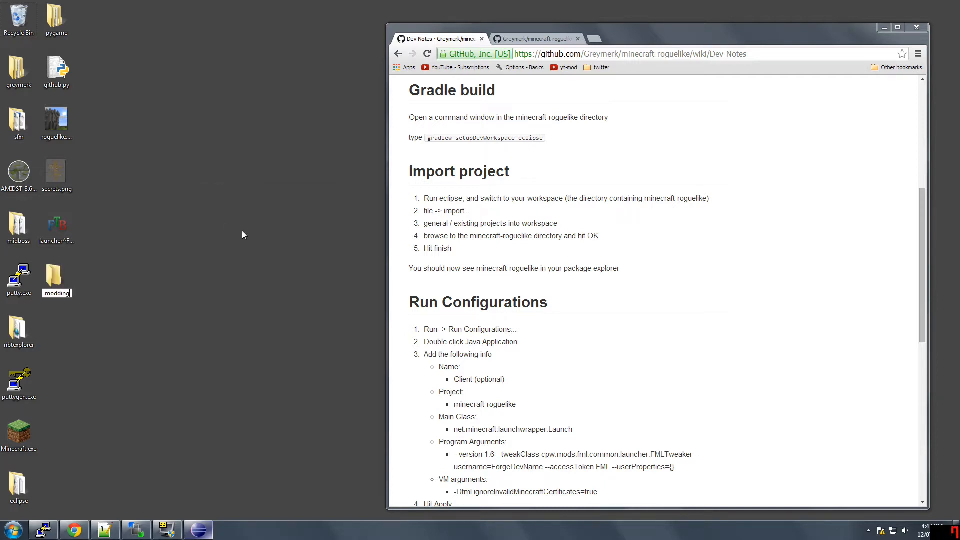
{"action": "left_click", "coordinate": [56, 276]}
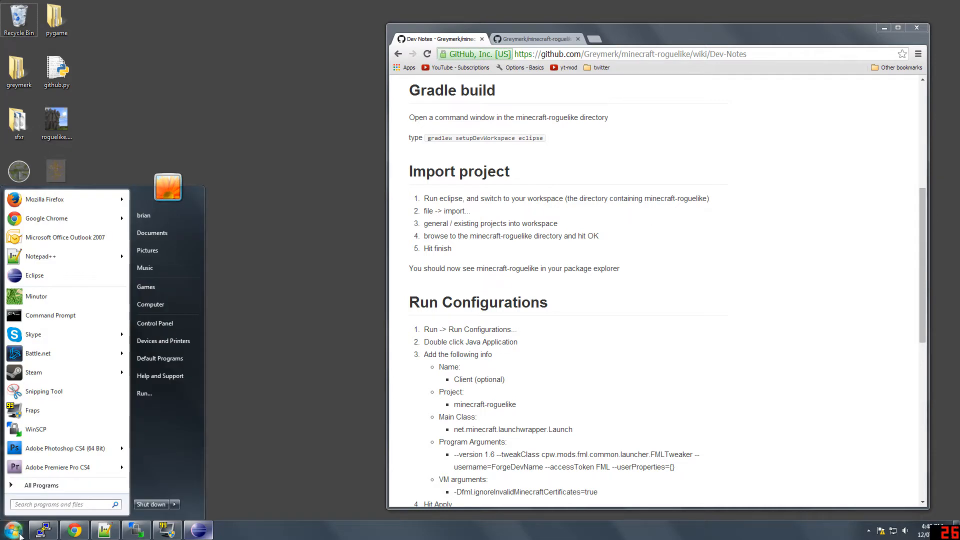
Step: Launch Git Shell from the Start menu's GitHub, Inc program group
{"action": "left_click", "coordinate": [41, 486]}
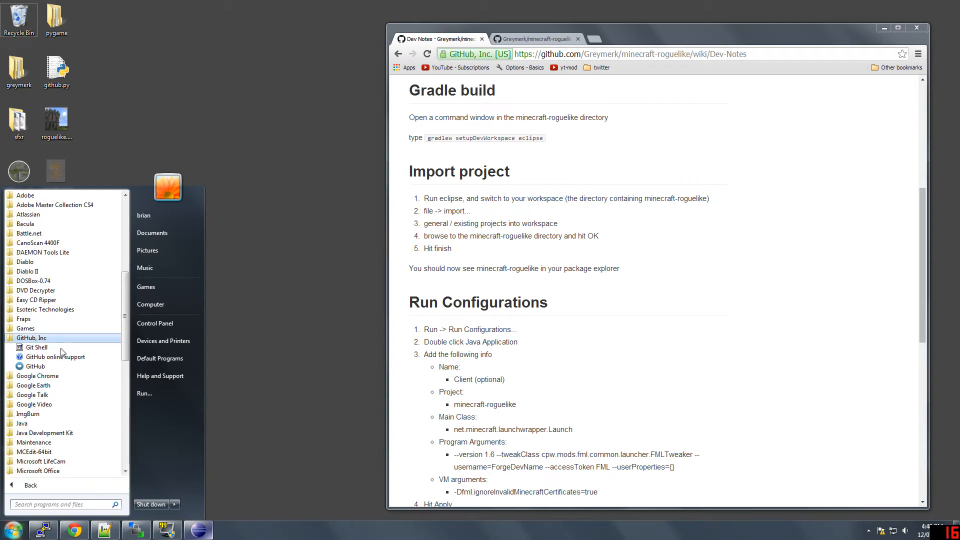
{"action": "left_click", "coordinate": [174, 352]}
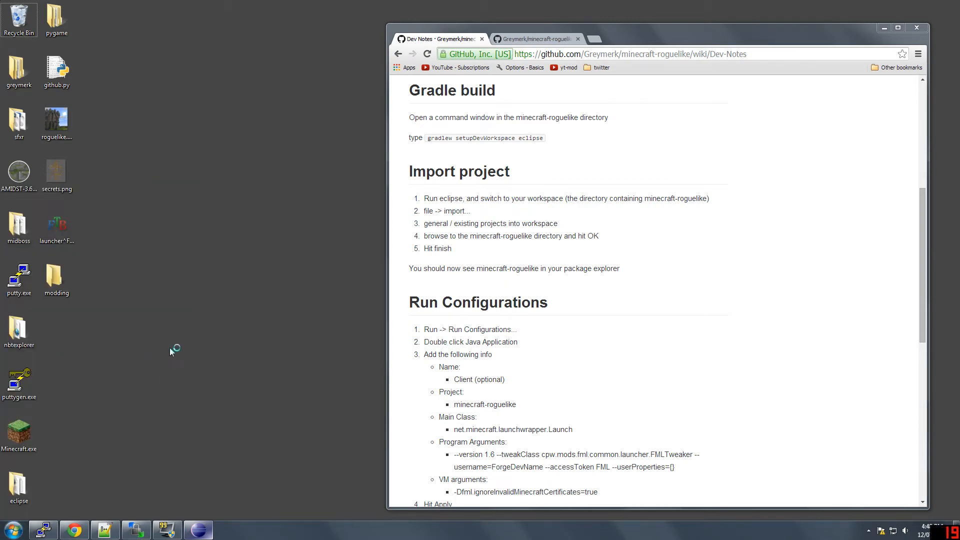
{"action": "mouse_move", "coordinate": [78, 278]}
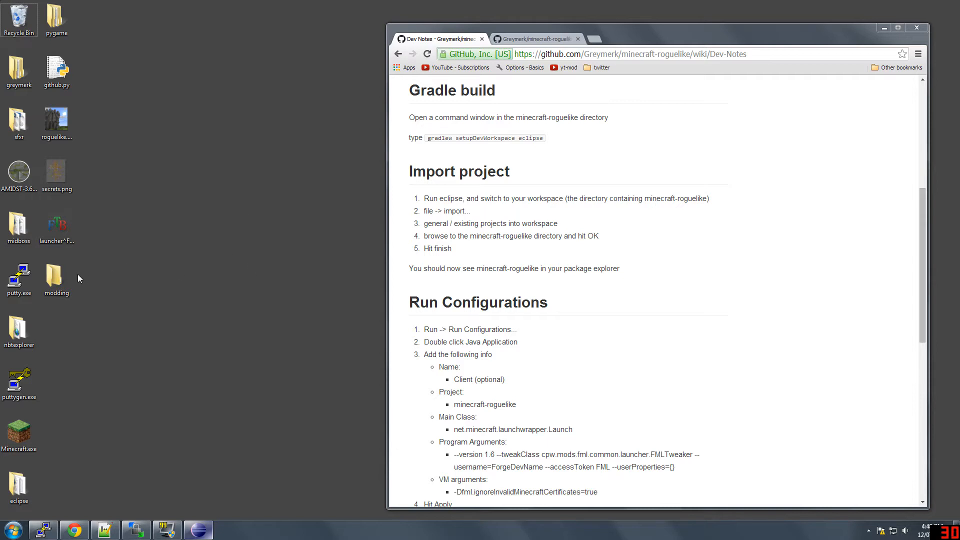
Step: Move the Git Shell into the desktop modding folder with cd commands
{"action": "left_click", "coordinate": [228, 531]}
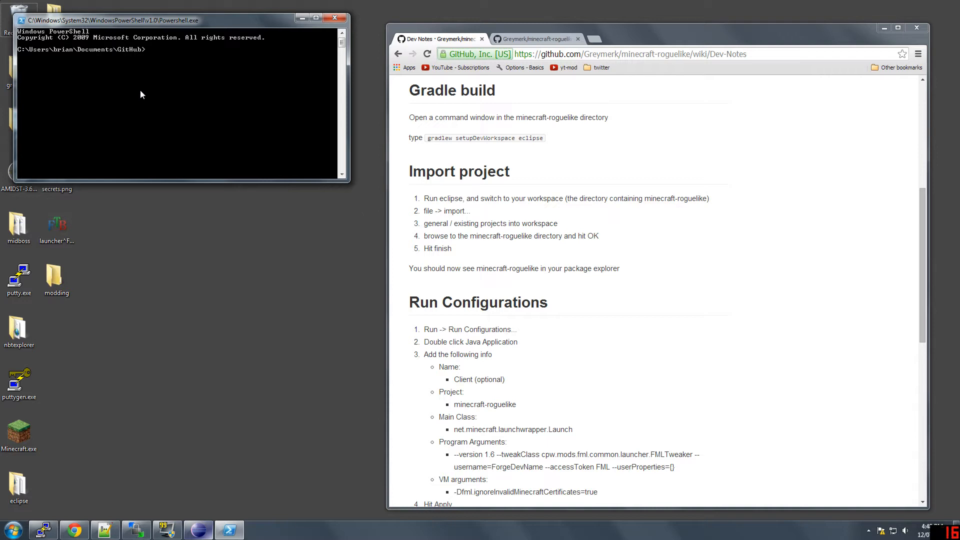
{"action": "type", "text": "cd"}
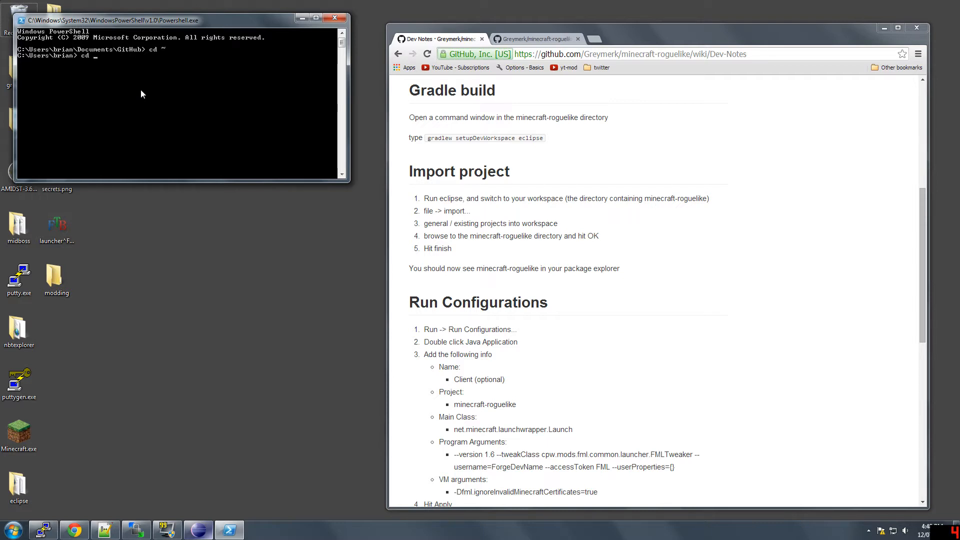
{"action": "type", "text": "Desktop"}
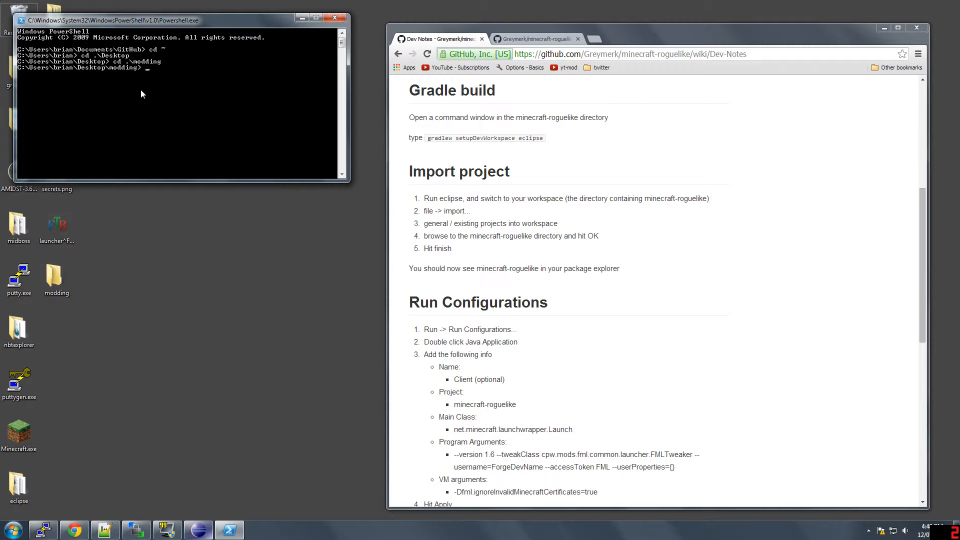
{"action": "type", "text": "git clone"}
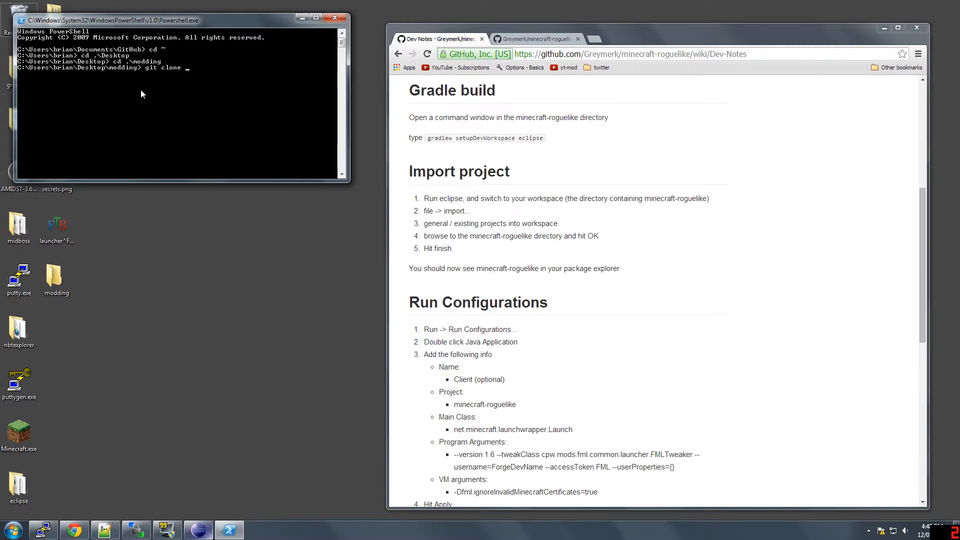
{"action": "type", "text": "https://"}
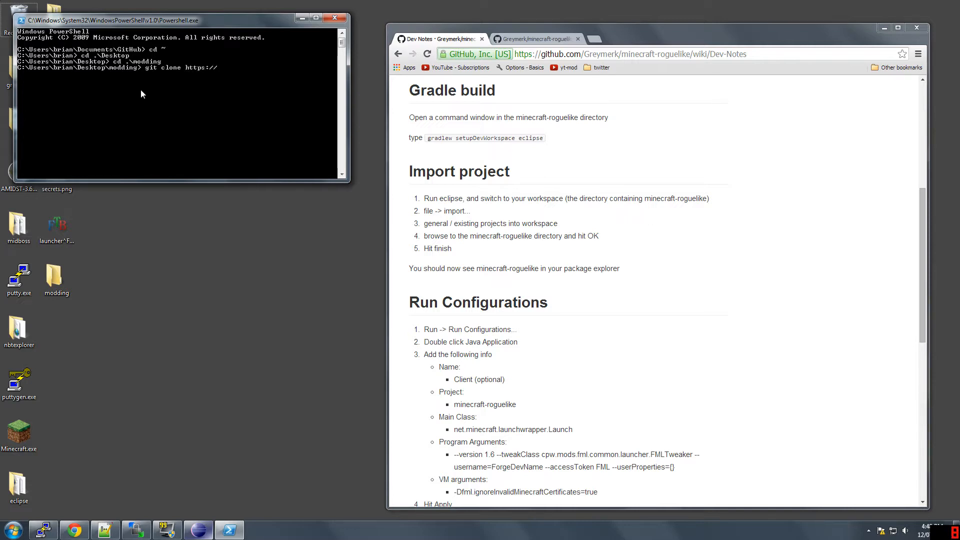
{"action": "type", "text": "github"}
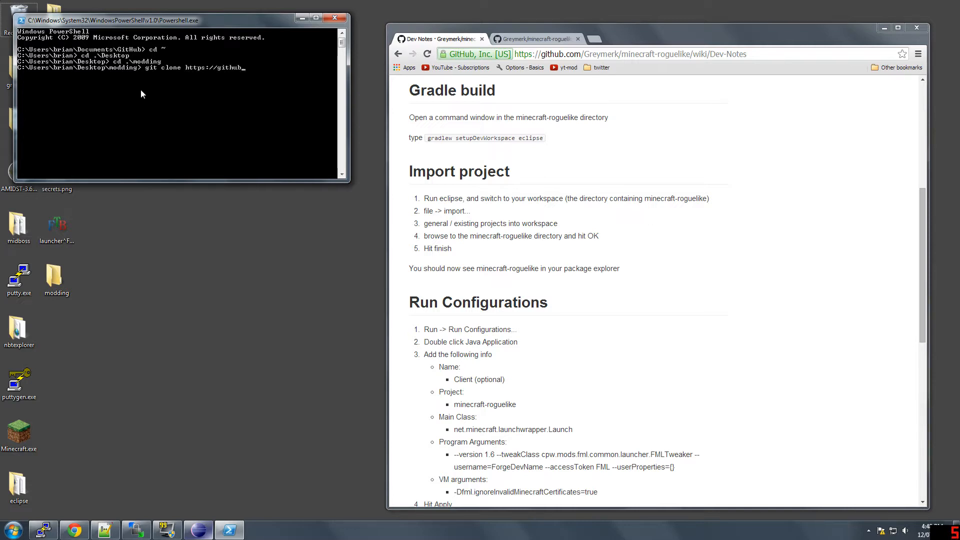
{"action": "type", "text": ".com/greymerk/minecraft-roguelike"}
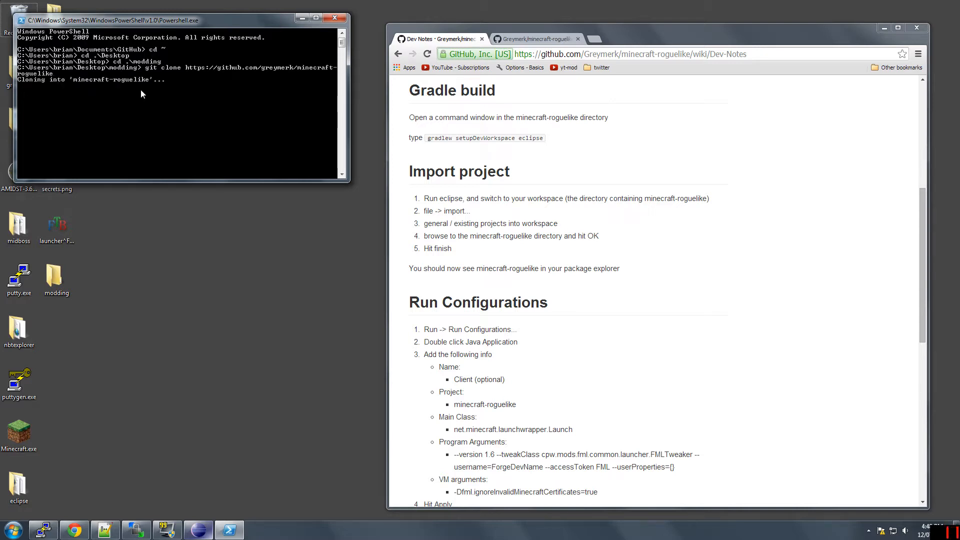
Step: View the minecraft-roguelike repository page, then list the cloned folder with ls
{"action": "left_click", "coordinate": [536, 39]}
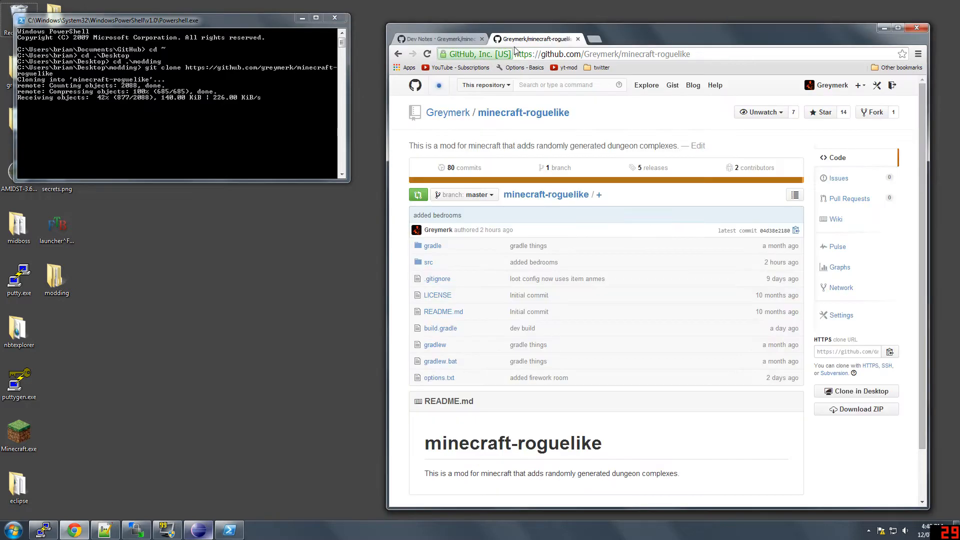
{"action": "mouse_move", "coordinate": [857, 409]}
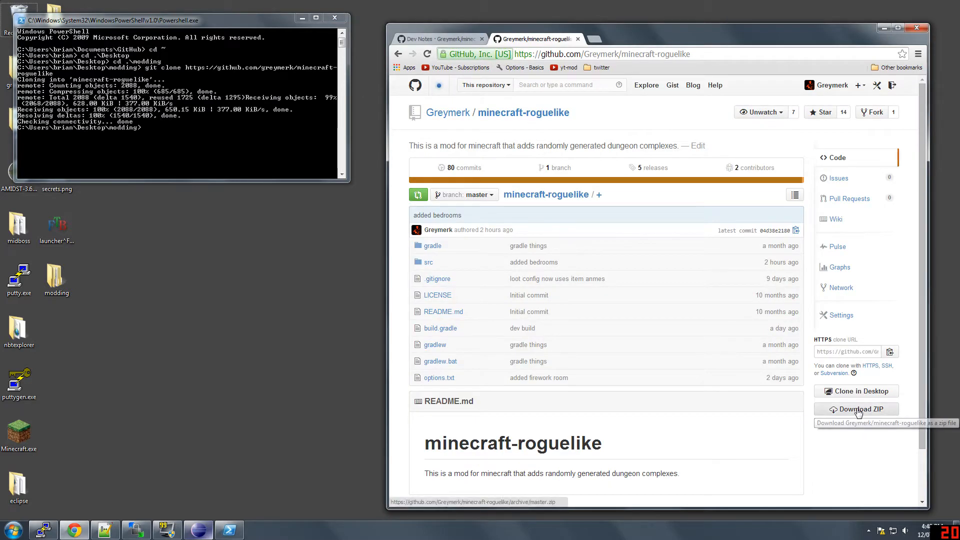
{"action": "mouse_move", "coordinate": [853, 398]}
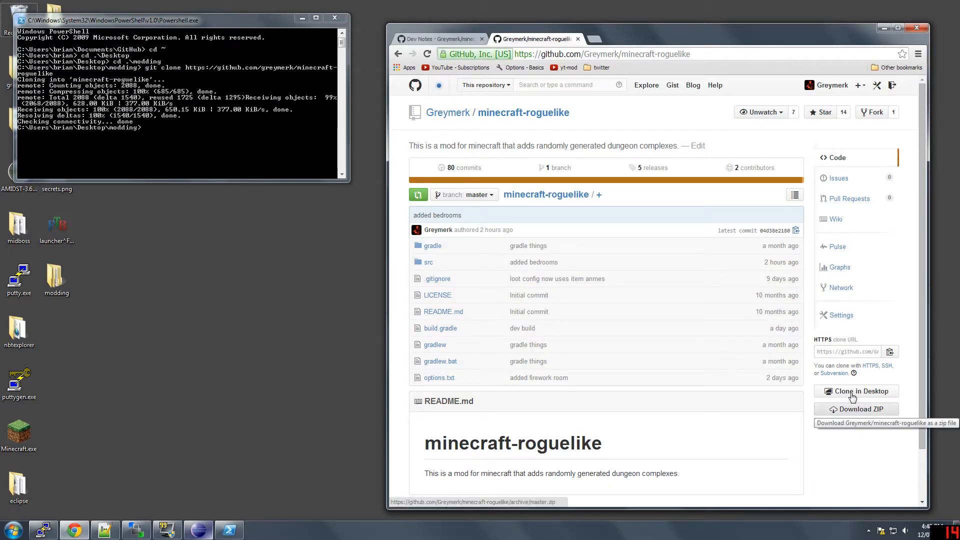
{"action": "mouse_move", "coordinate": [827, 470]}
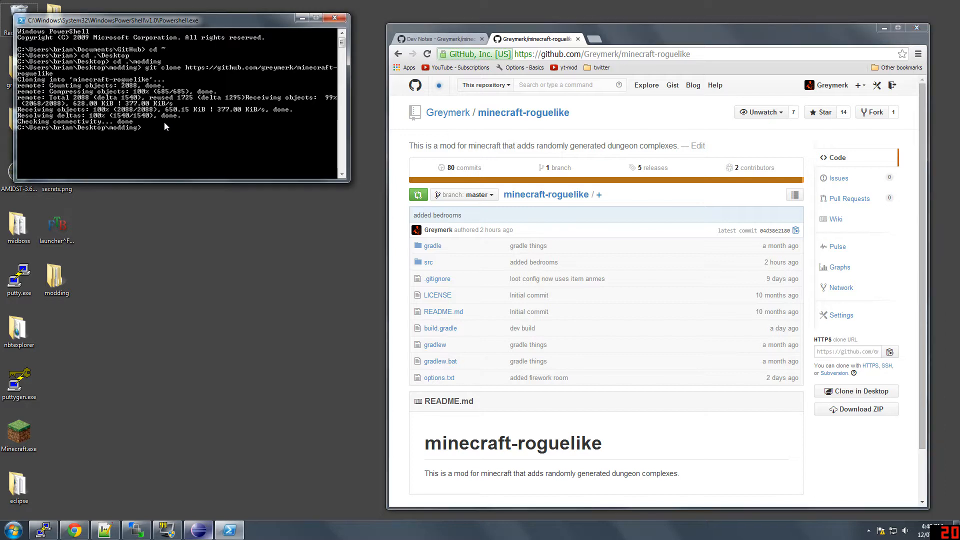
{"action": "mouse_move", "coordinate": [204, 130]}
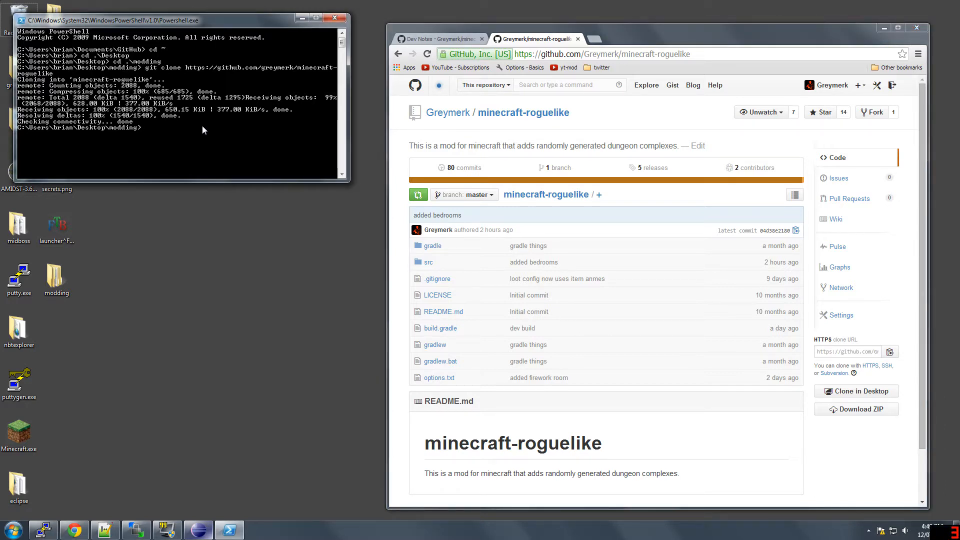
{"action": "type", "text": "ls"}
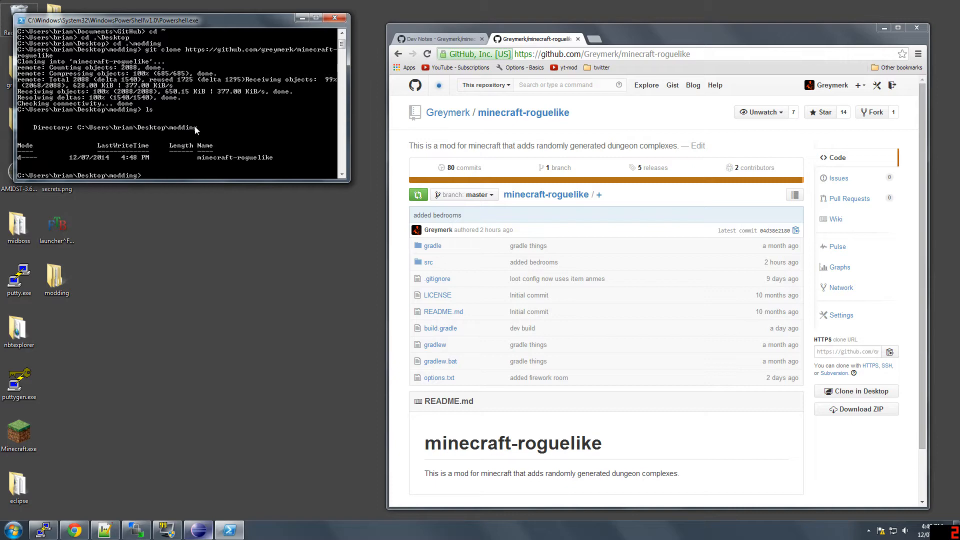
Step: Show the modding folder in Explorer and move the shell into minecraft-roguelike
{"action": "left_click", "coordinate": [56, 276]}
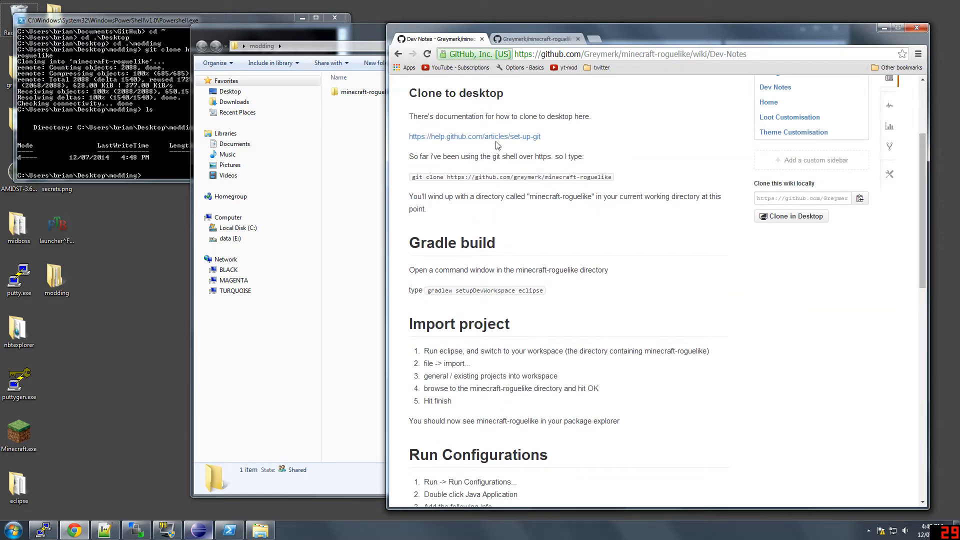
{"action": "mouse_move", "coordinate": [490, 289]}
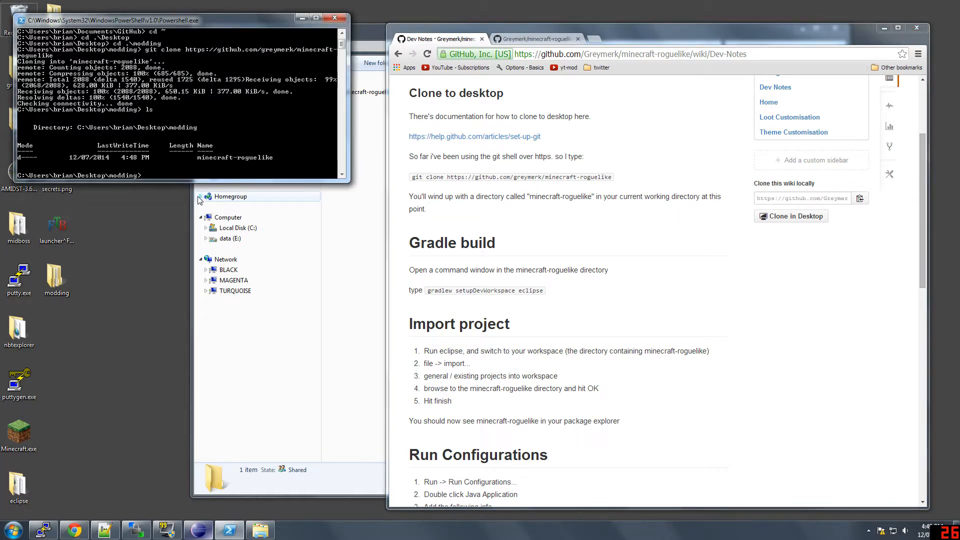
{"action": "type", "text": "cd .\\minecraft-roguelike"}
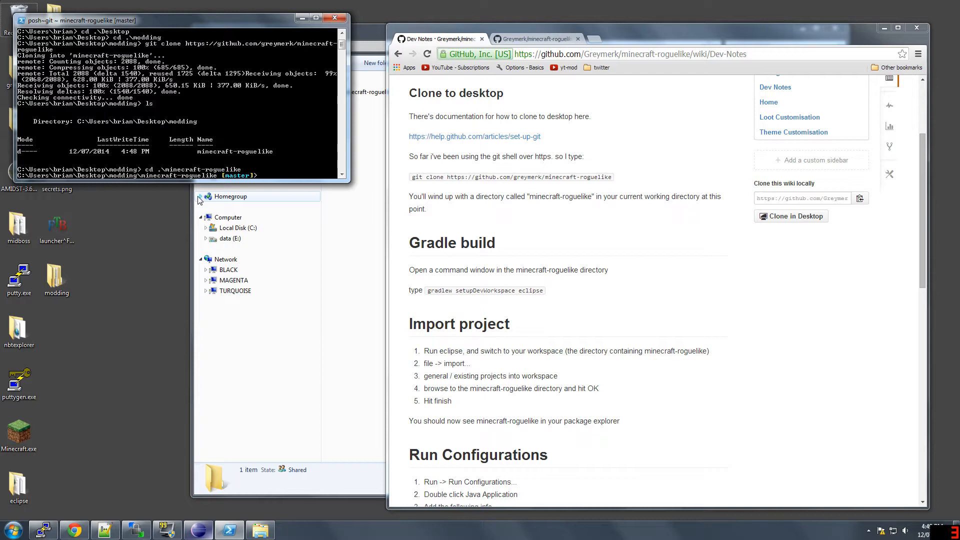
{"action": "mouse_move", "coordinate": [345, 154]}
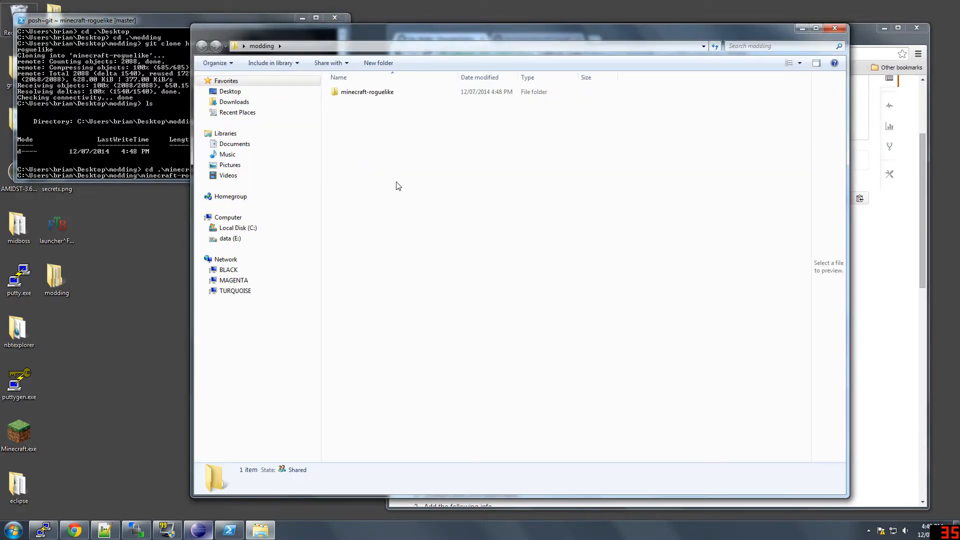
Step: Open a command window on the modding folder and enter the minecraft-roguelike directory
{"action": "right_click", "coordinate": [396, 186]}
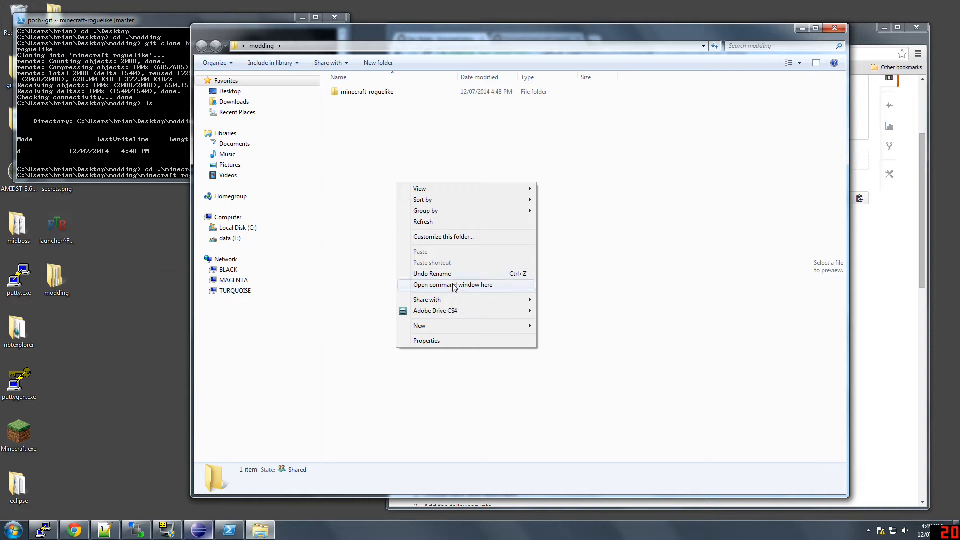
{"action": "left_click", "coordinate": [453, 286]}
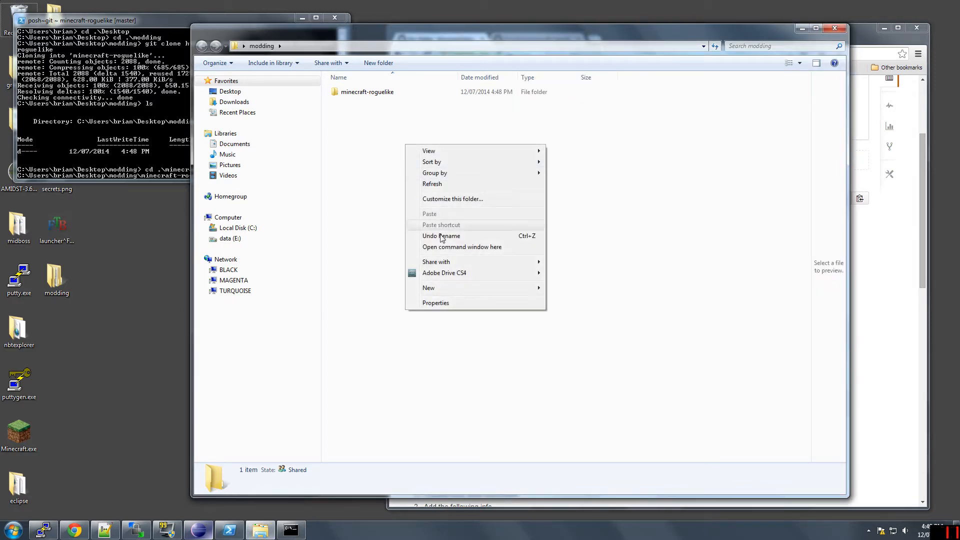
{"action": "mouse_move", "coordinate": [546, 249]}
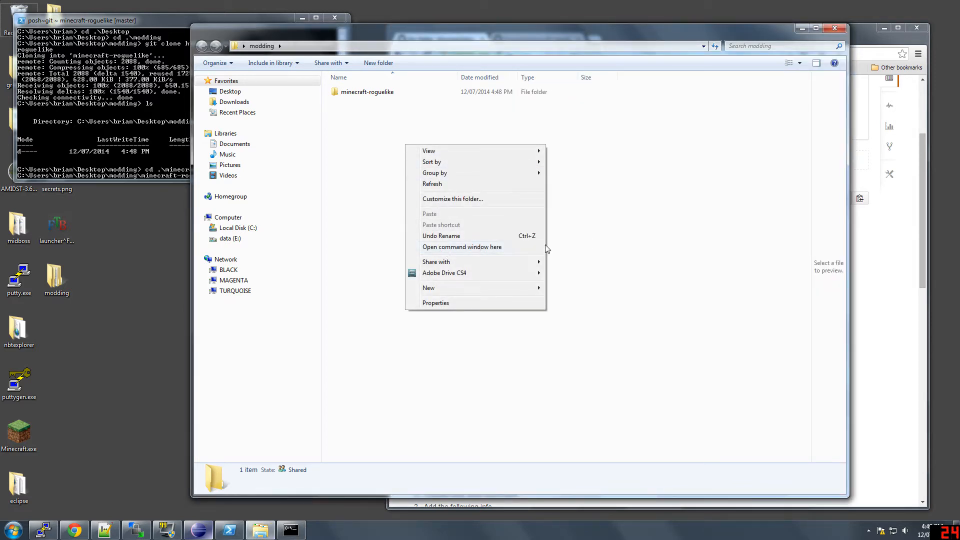
{"action": "left_click", "coordinate": [367, 91]}
{"action": "type", "text": "cd minecraft-roguelike"}
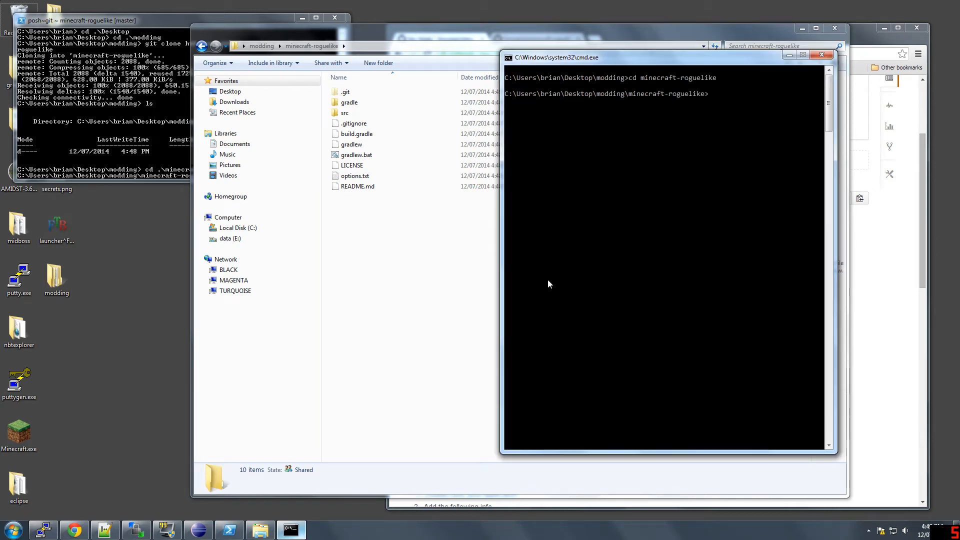
{"action": "mouse_move", "coordinate": [686, 134]}
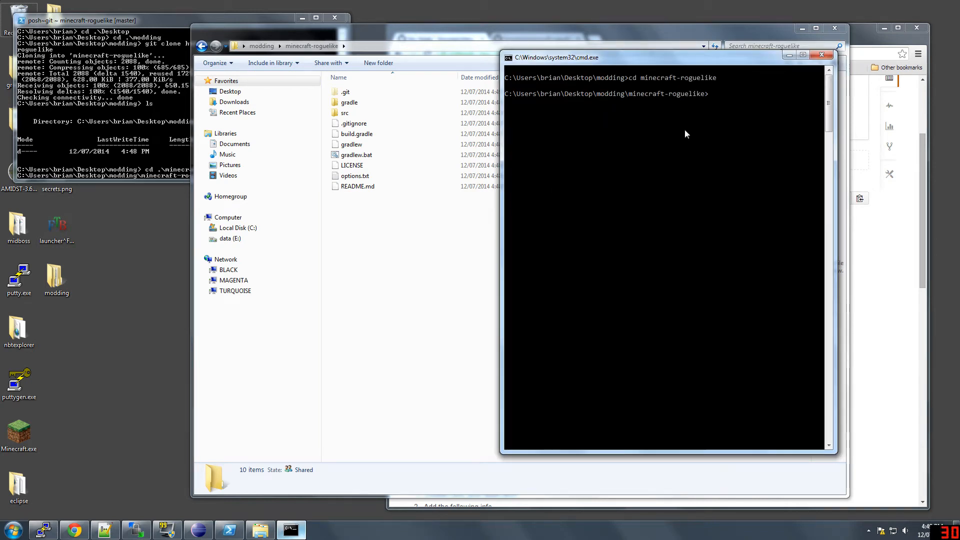
Step: Run gradlew setupDevWorkspace eclipse and wait for BUILD SUCCESSFUL
{"action": "type", "text": "grade"}
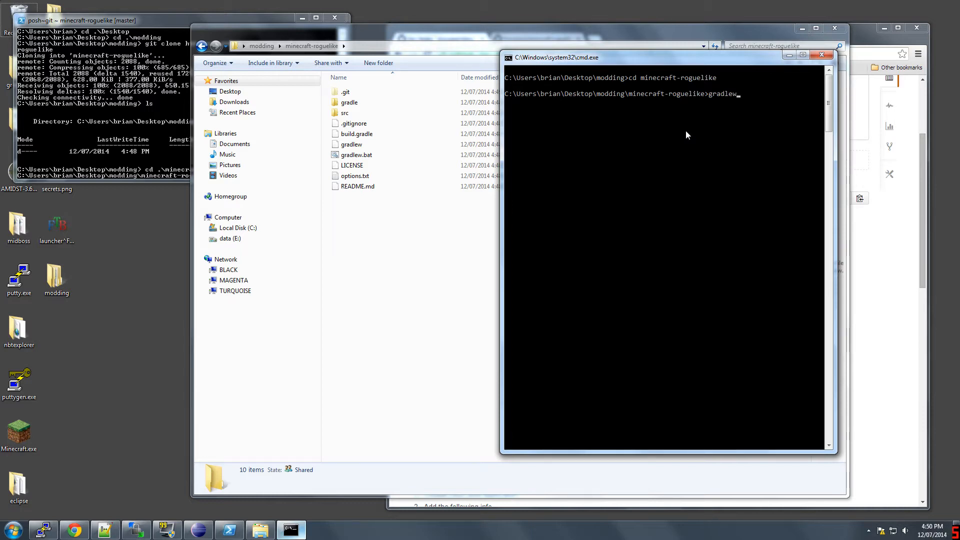
{"action": "type", "text": "setupDevWorkspace eclipse"}
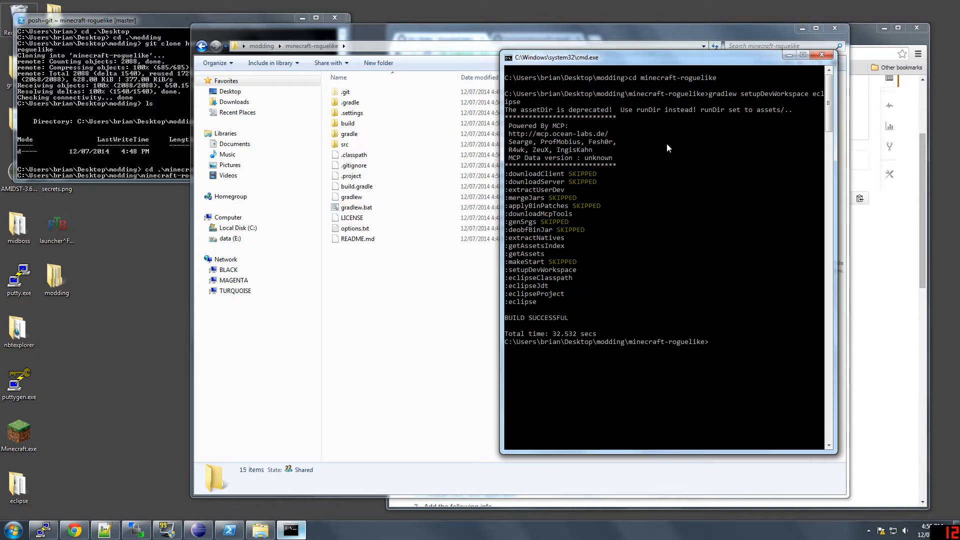
{"action": "mouse_move", "coordinate": [587, 223]}
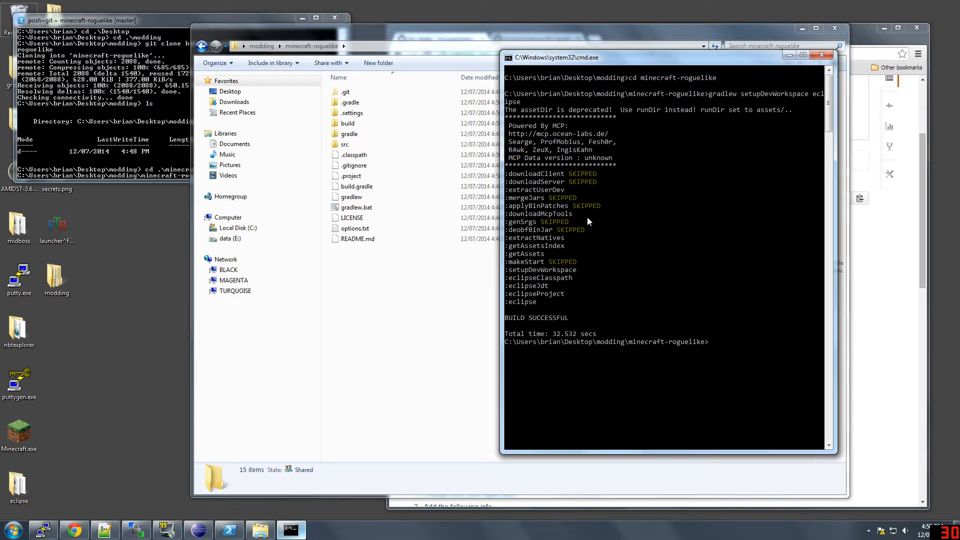
{"action": "mouse_move", "coordinate": [567, 233]}
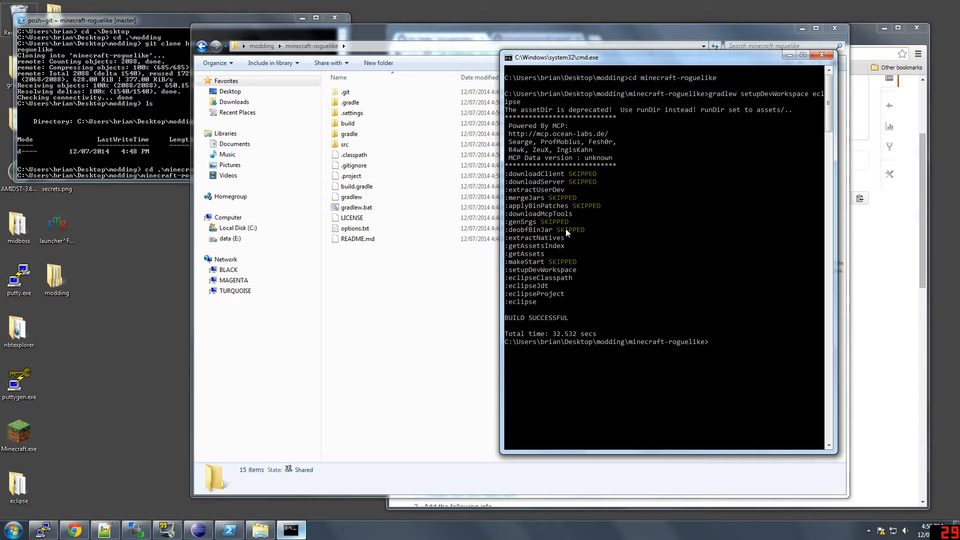
{"action": "mouse_move", "coordinate": [563, 304]}
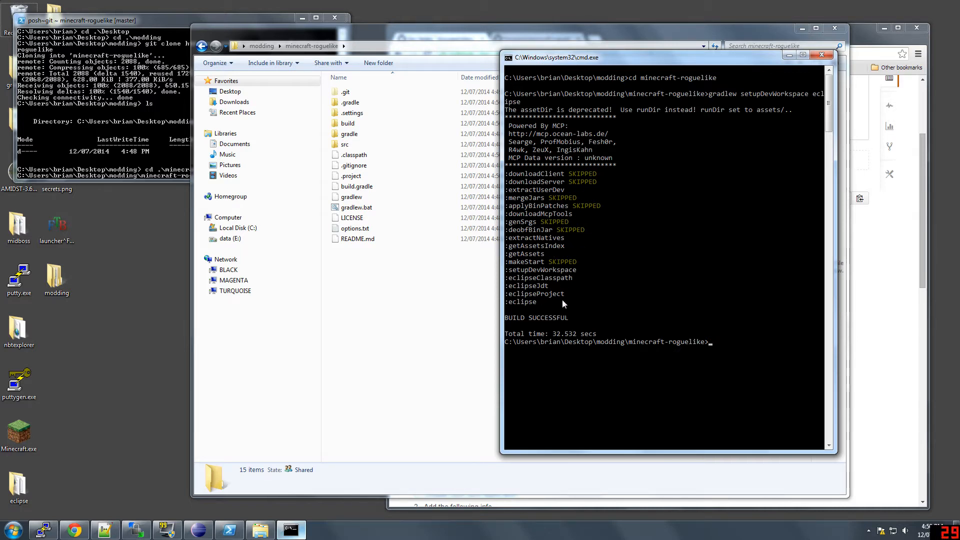
{"action": "mouse_move", "coordinate": [557, 332]}
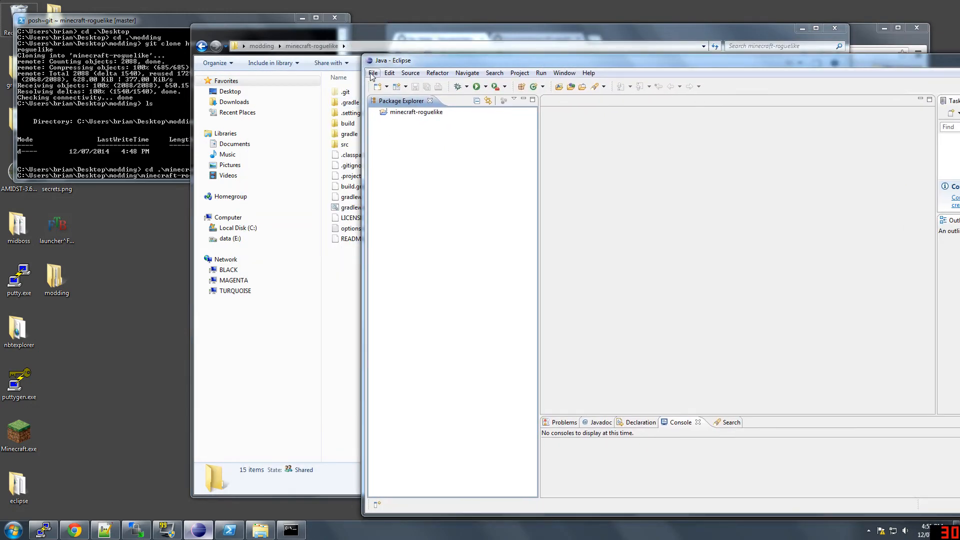
Step: Switch the Eclipse workspace to the Desktop\modding folder
{"action": "left_click", "coordinate": [374, 73]}
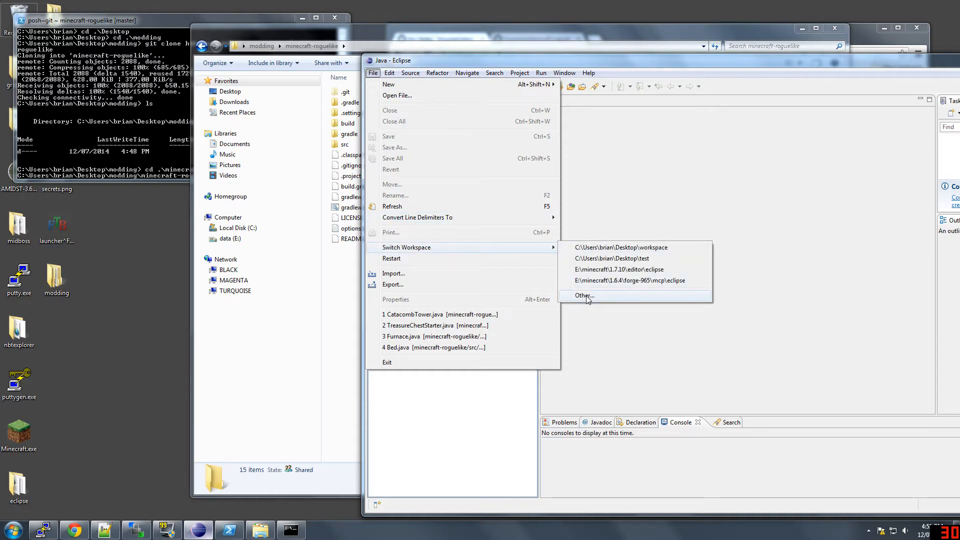
{"action": "left_click", "coordinate": [583, 296]}
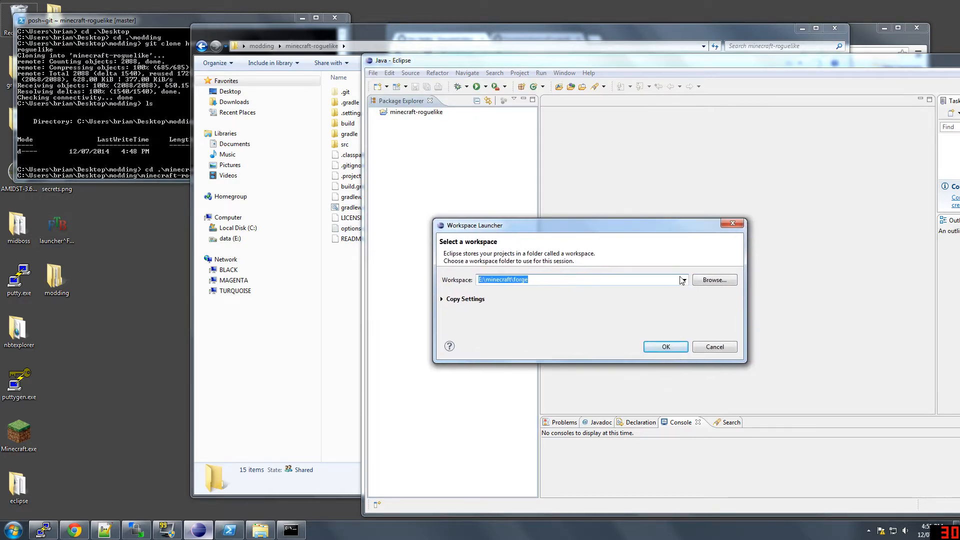
{"action": "left_click", "coordinate": [713, 280]}
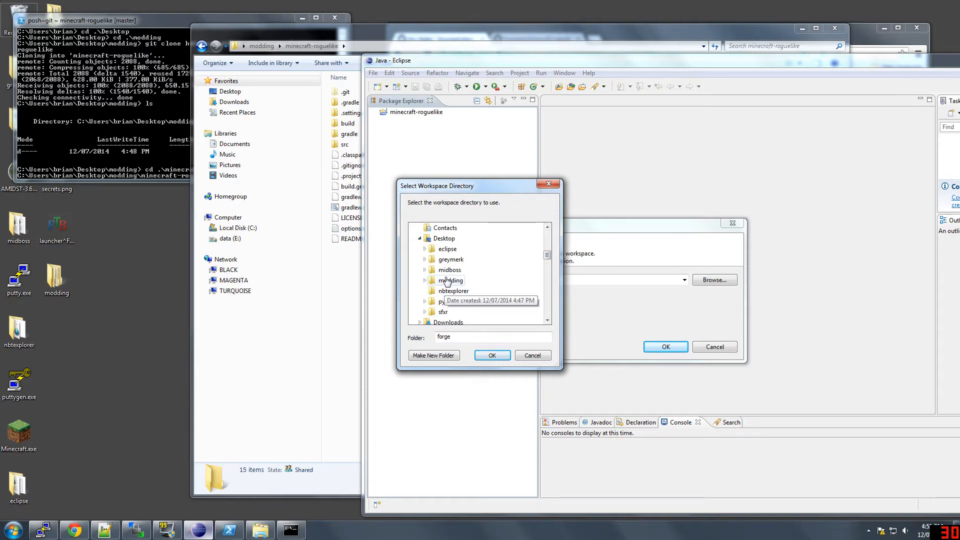
{"action": "left_click", "coordinate": [451, 313]}
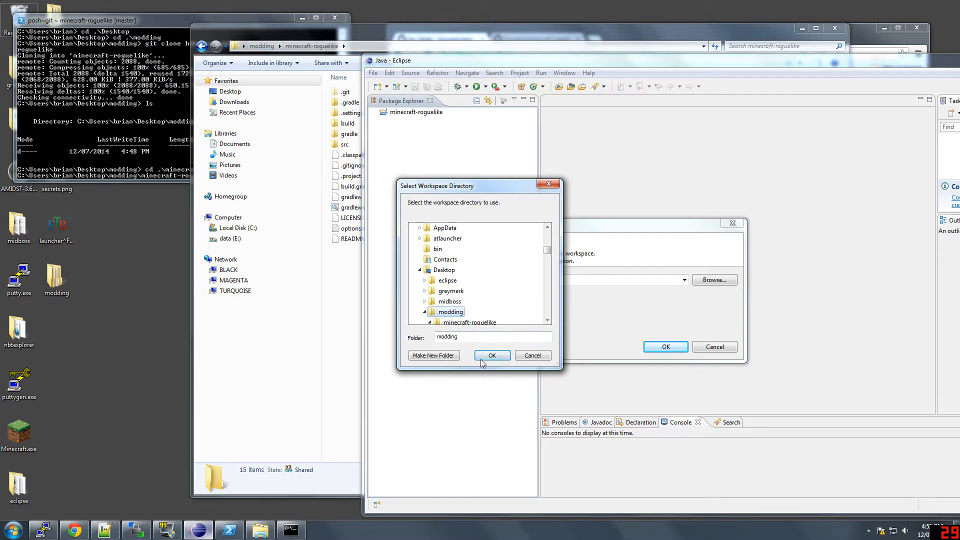
{"action": "left_click", "coordinate": [492, 355]}
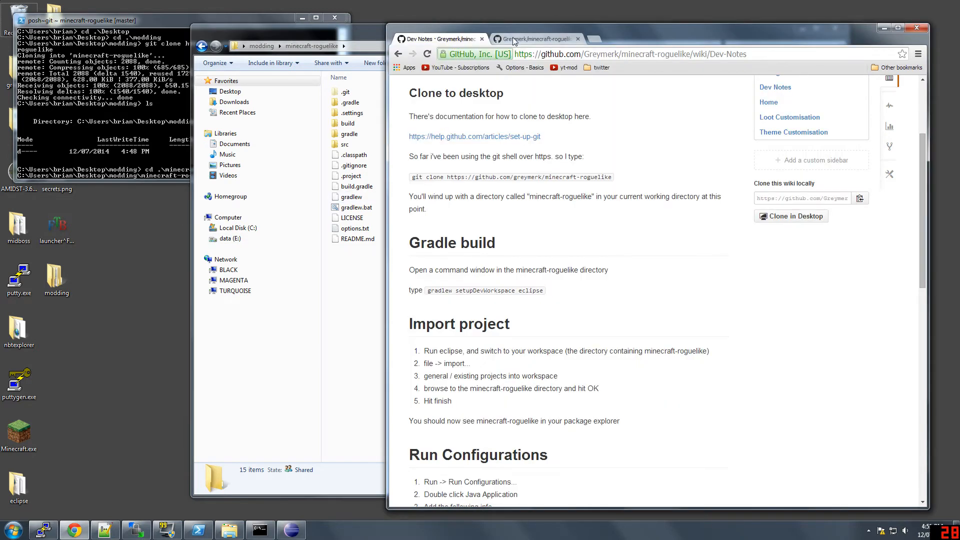
Step: Bring the Dev Notes wiki to its Import project section in Chrome
{"action": "left_click", "coordinate": [533, 39]}
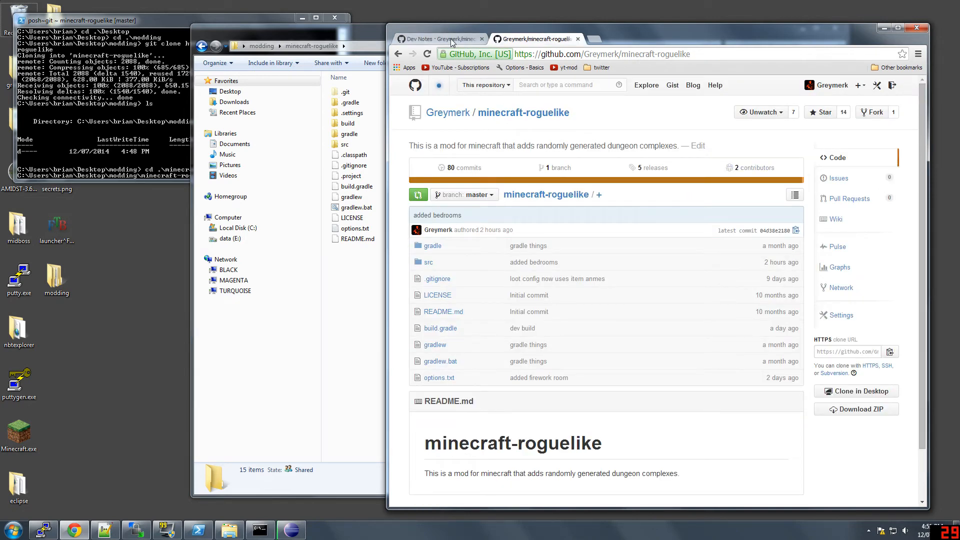
{"action": "left_click", "coordinate": [437, 39]}
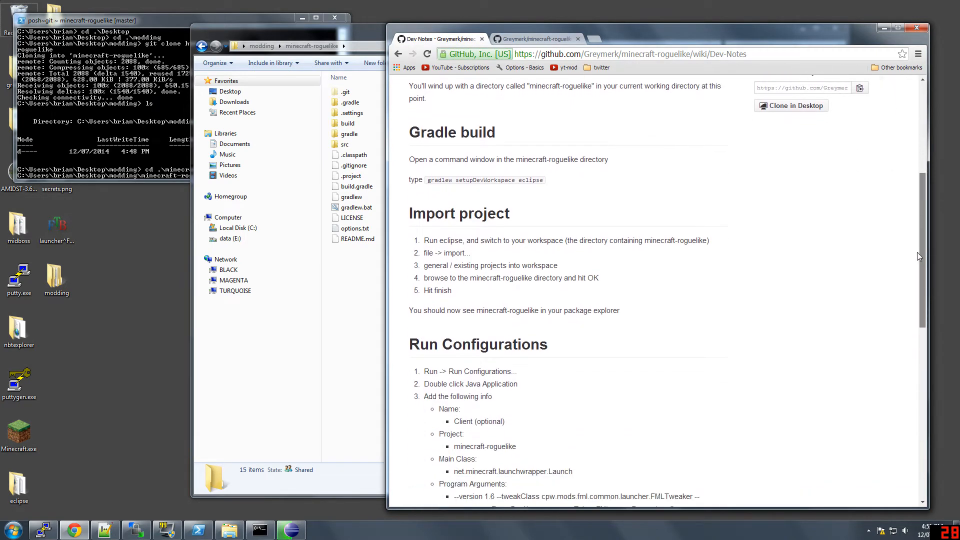
{"action": "scroll", "scroll_direction": "down", "scroll_amount": 3}
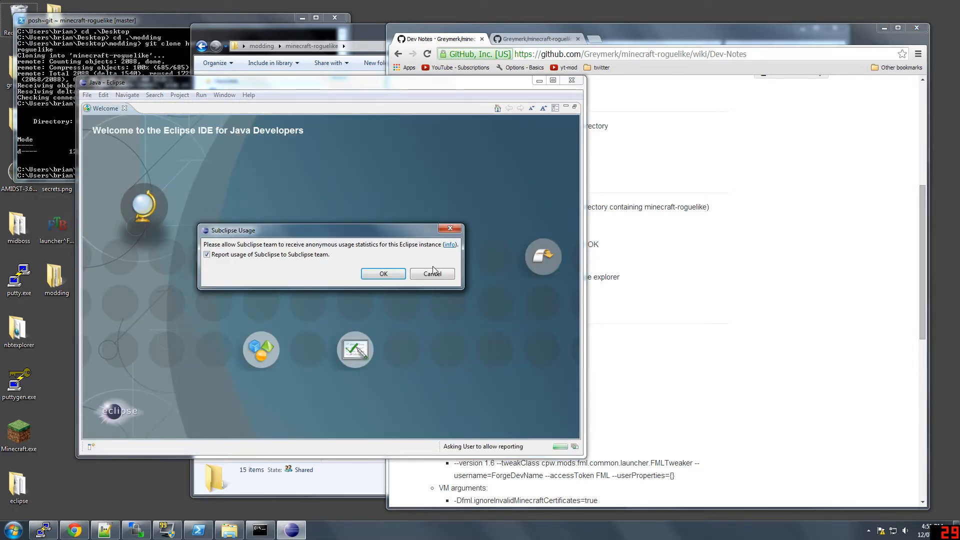
Step: Decline usage statistics and start an Existing Projects into Workspace import
{"action": "left_click", "coordinate": [383, 274]}
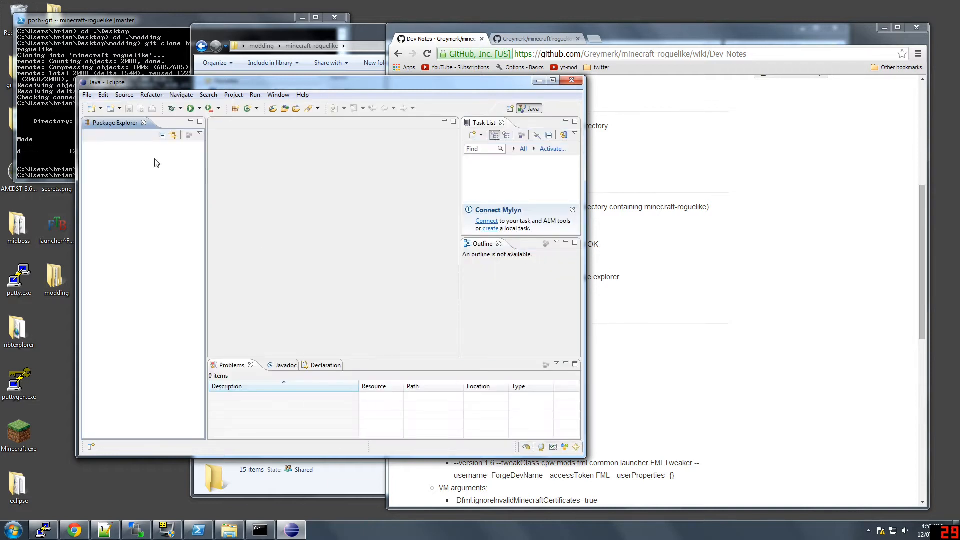
{"action": "left_click", "coordinate": [87, 94]}
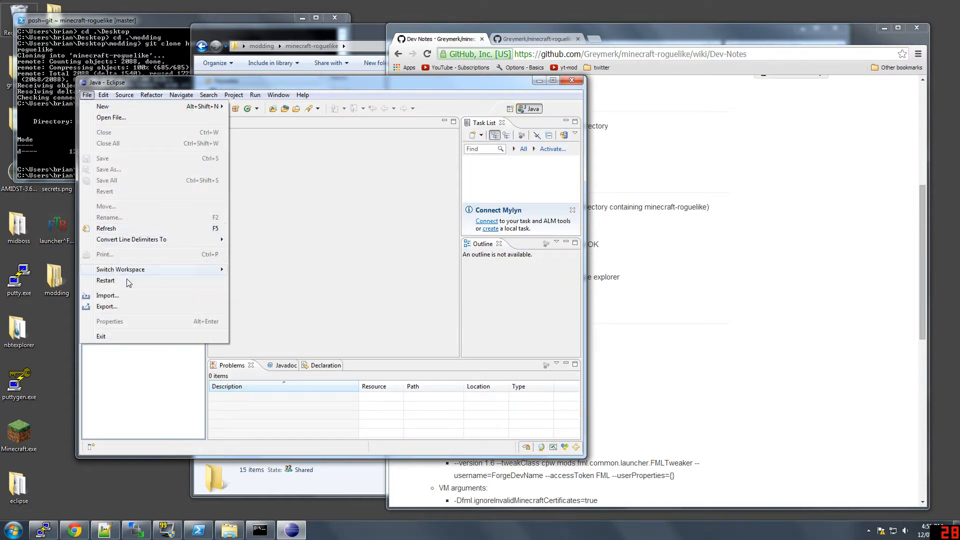
{"action": "left_click", "coordinate": [108, 297]}
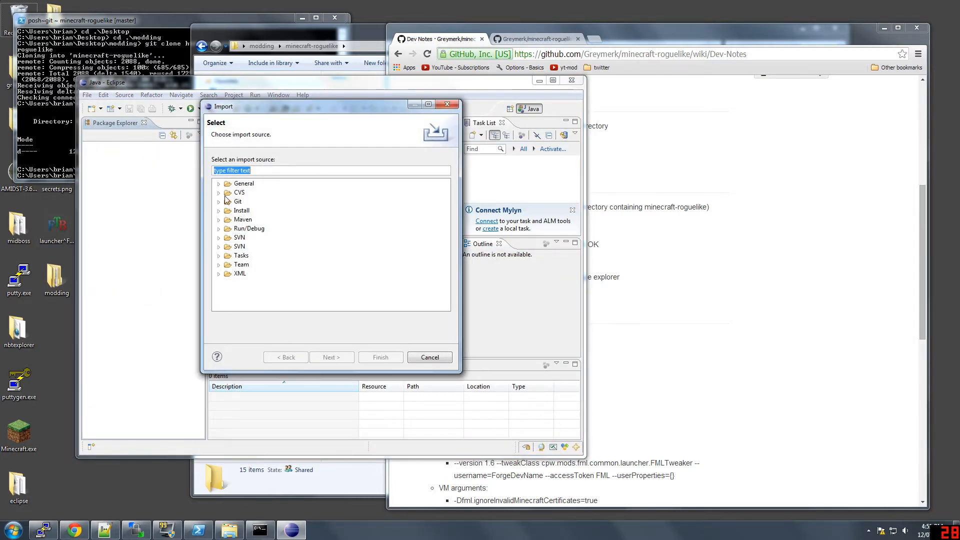
{"action": "left_click", "coordinate": [219, 183]}
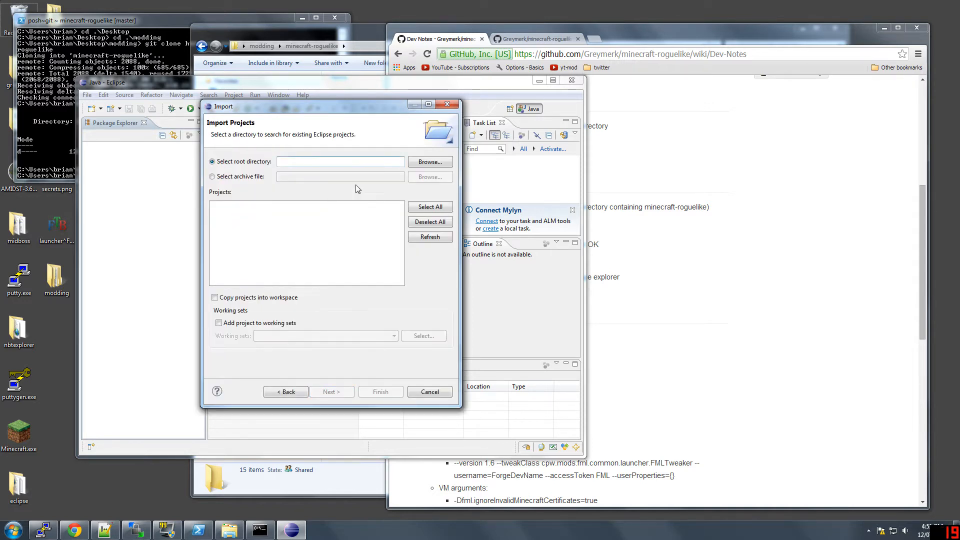
Step: Import minecraft-roguelike as the root directory and expand it in Package Explorer
{"action": "left_click", "coordinate": [429, 162]}
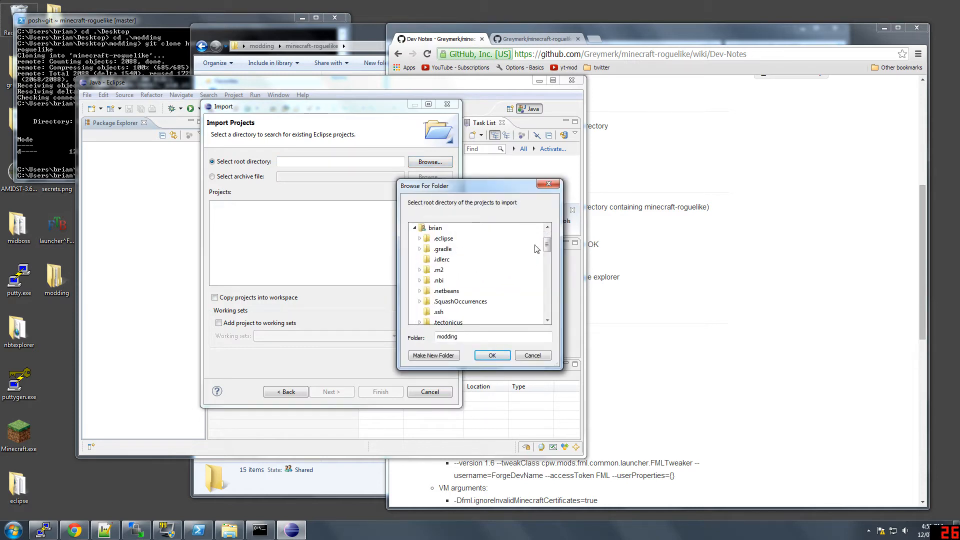
{"action": "scroll", "scroll_direction": "down", "scroll_amount": 3}
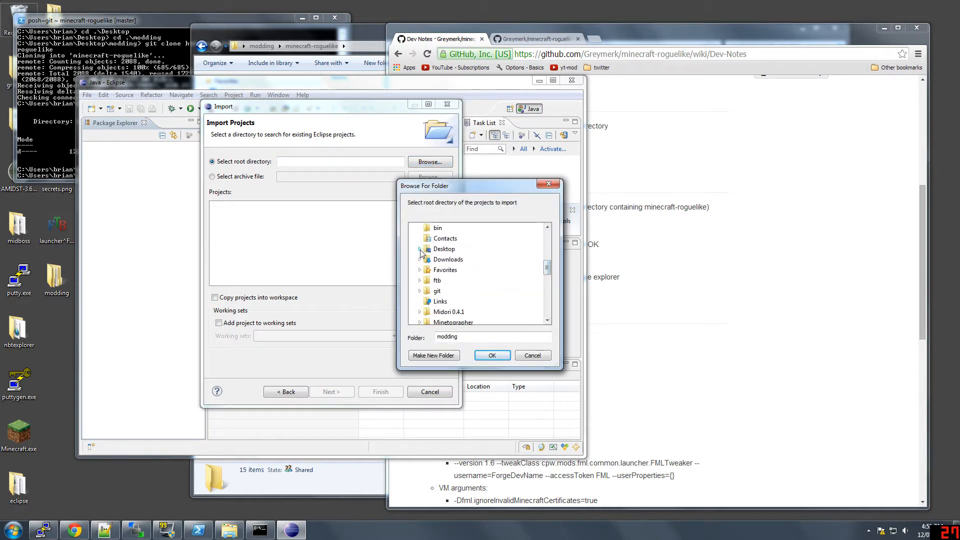
{"action": "left_click", "coordinate": [421, 249]}
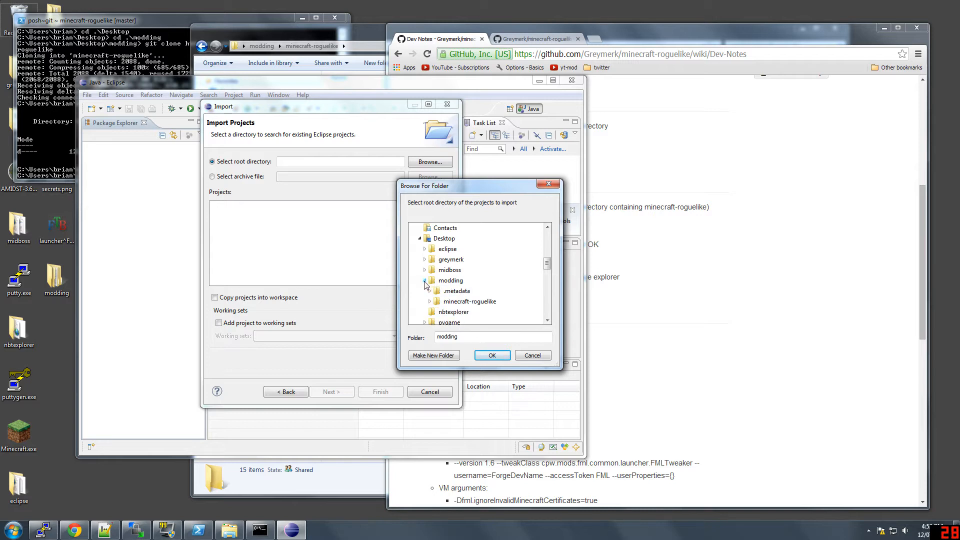
{"action": "left_click", "coordinate": [492, 356]}
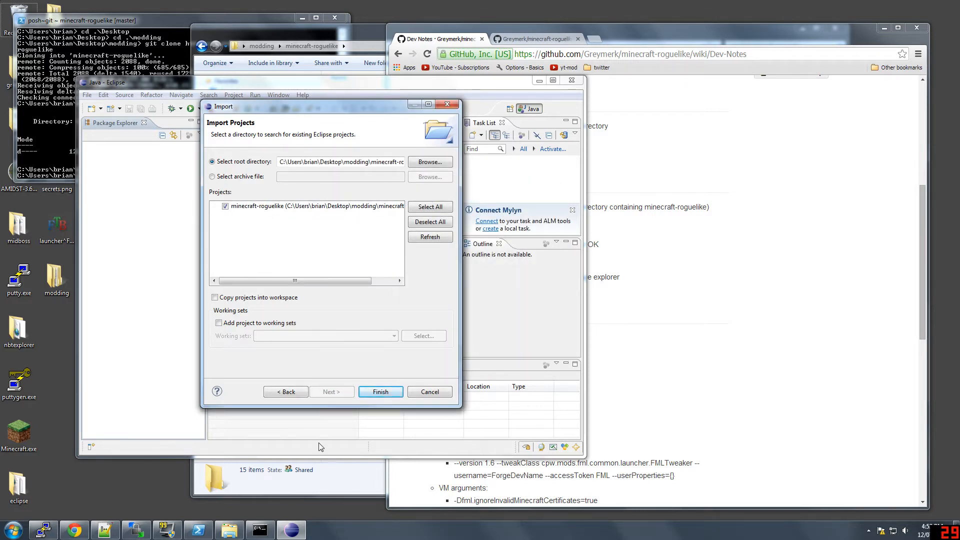
{"action": "left_click", "coordinate": [380, 392]}
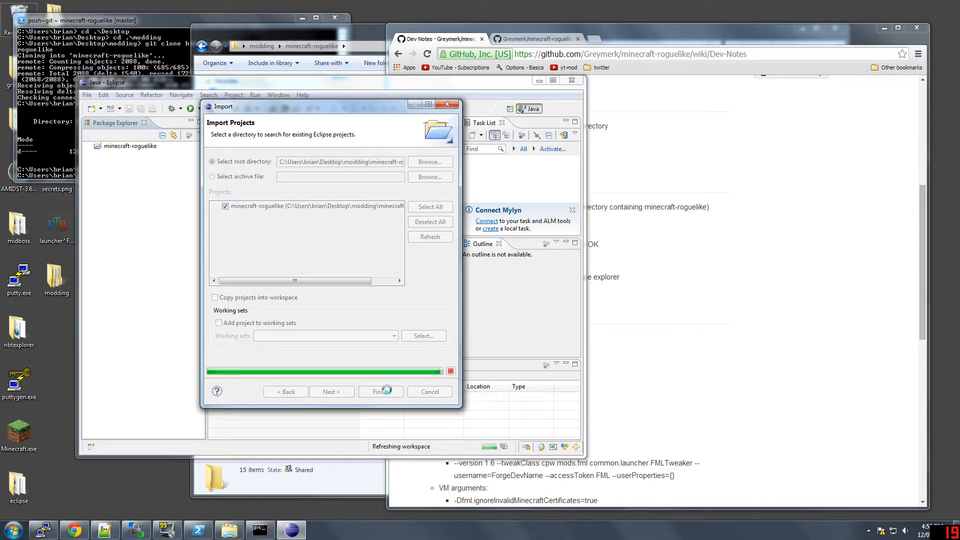
{"action": "left_click", "coordinate": [380, 391]}
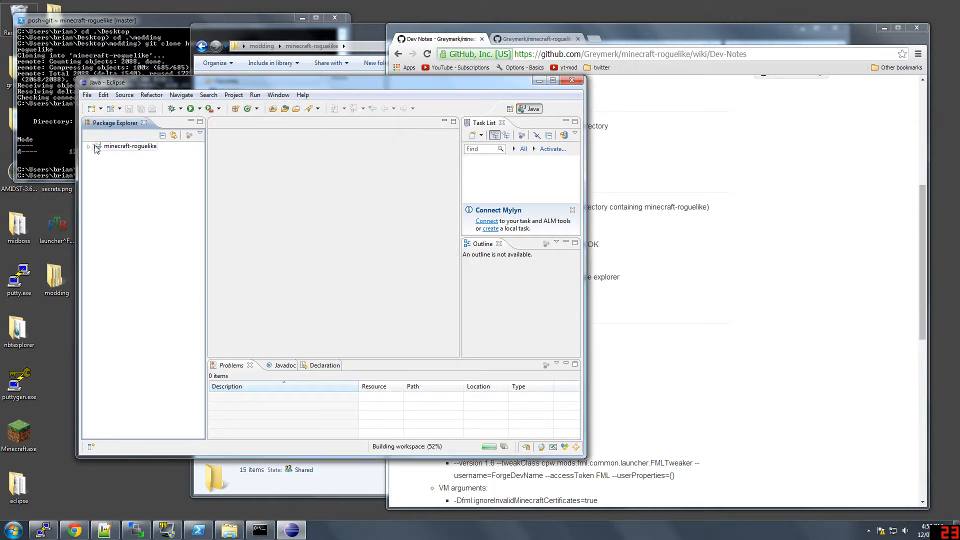
{"action": "left_click", "coordinate": [89, 146]}
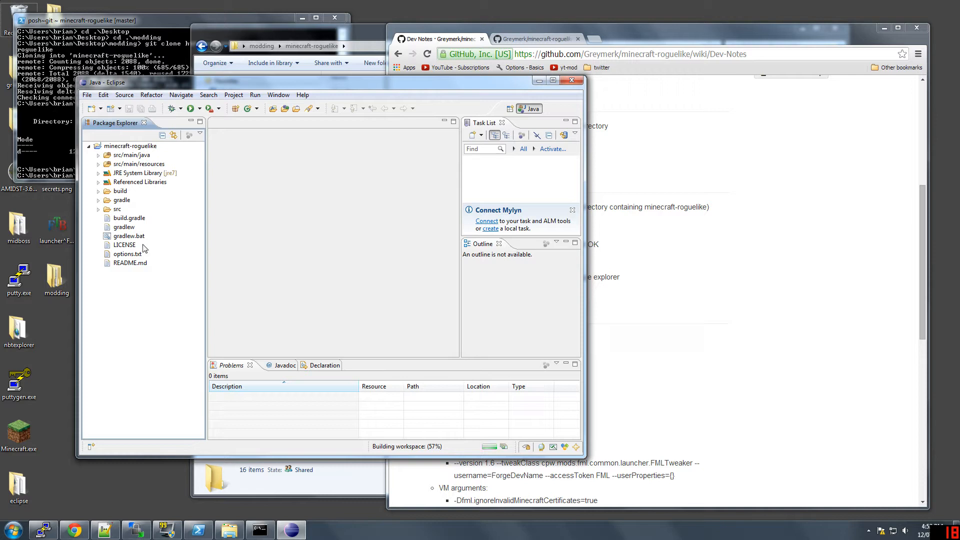
{"action": "mouse_move", "coordinate": [150, 261]}
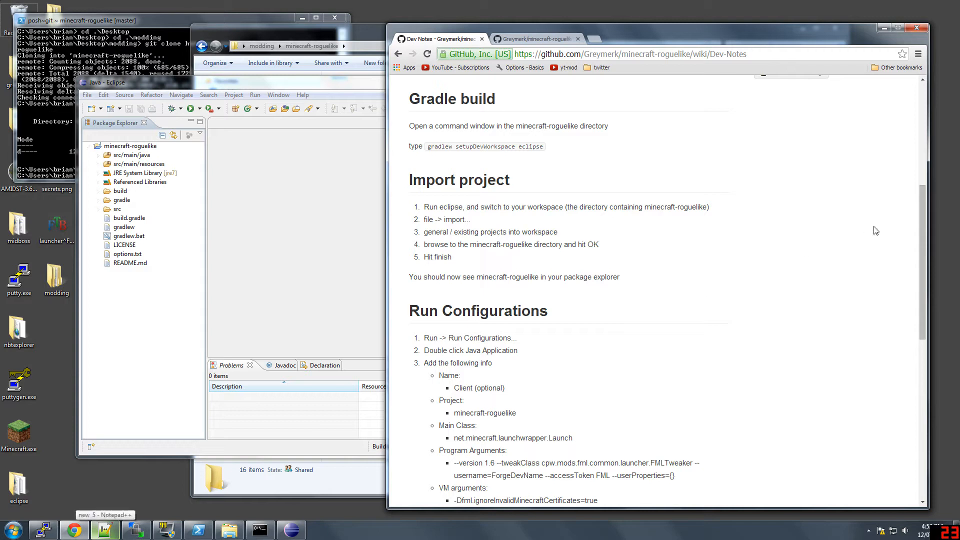
Step: Scroll the Dev-Notes wiki to the Run Configurations client and server steps
{"action": "scroll", "scroll_direction": "down", "scroll_amount": 3}
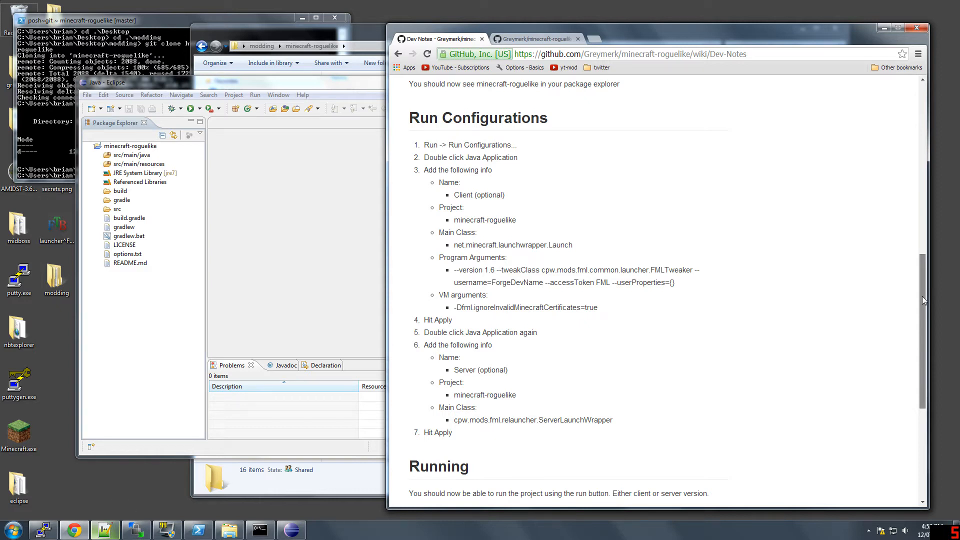
{"action": "scroll", "scroll_direction": "up", "scroll_amount": 3}
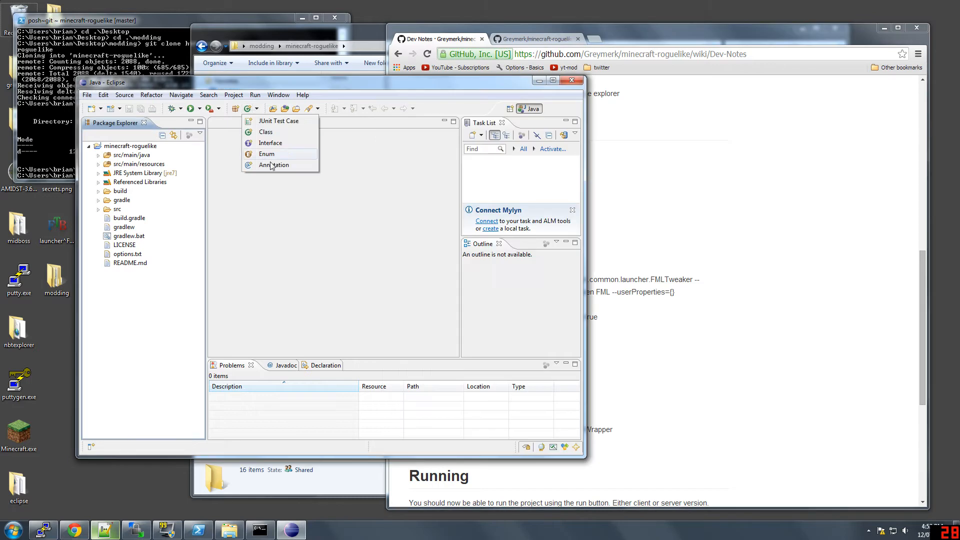
{"action": "mouse_move", "coordinate": [220, 169]}
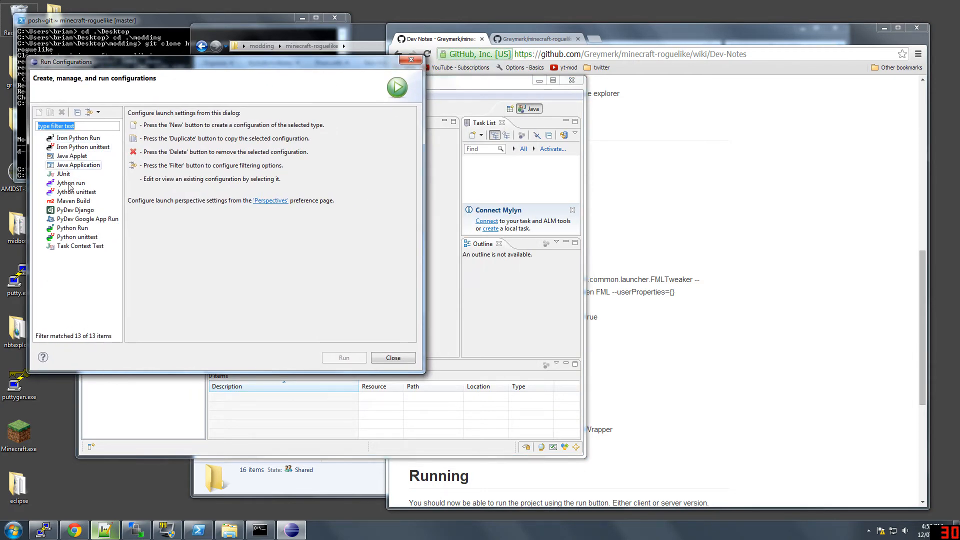
Step: Create a Java Application configuration named 'client' for project minecraft-roguelike with main class net.minecraft.launchwrapper.Launch
{"action": "left_click", "coordinate": [39, 112]}
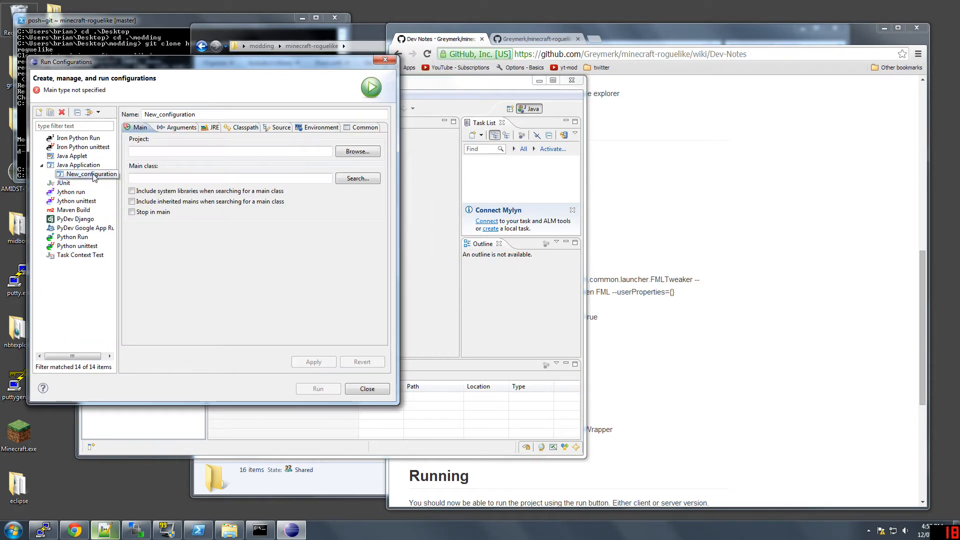
{"action": "double_click", "coordinate": [170, 114]}
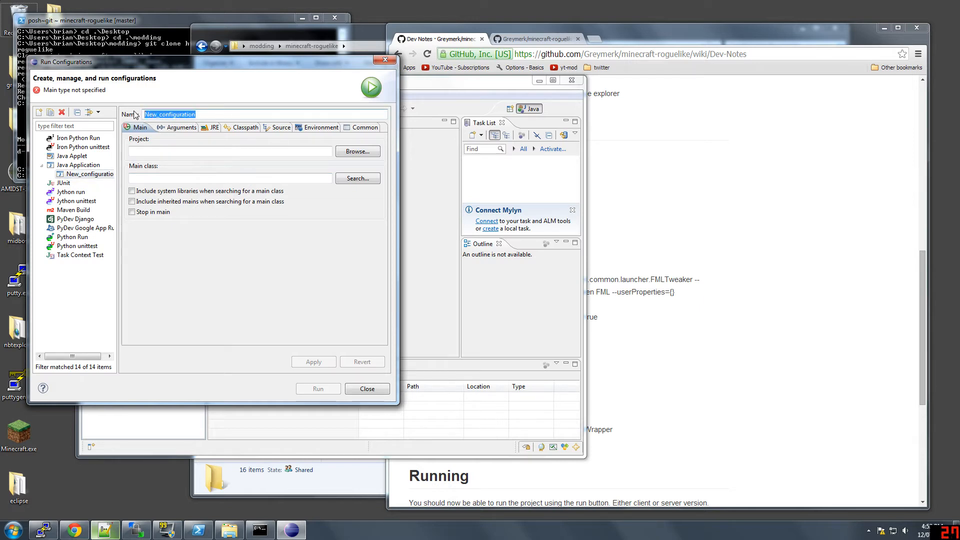
{"action": "type", "text": "client"}
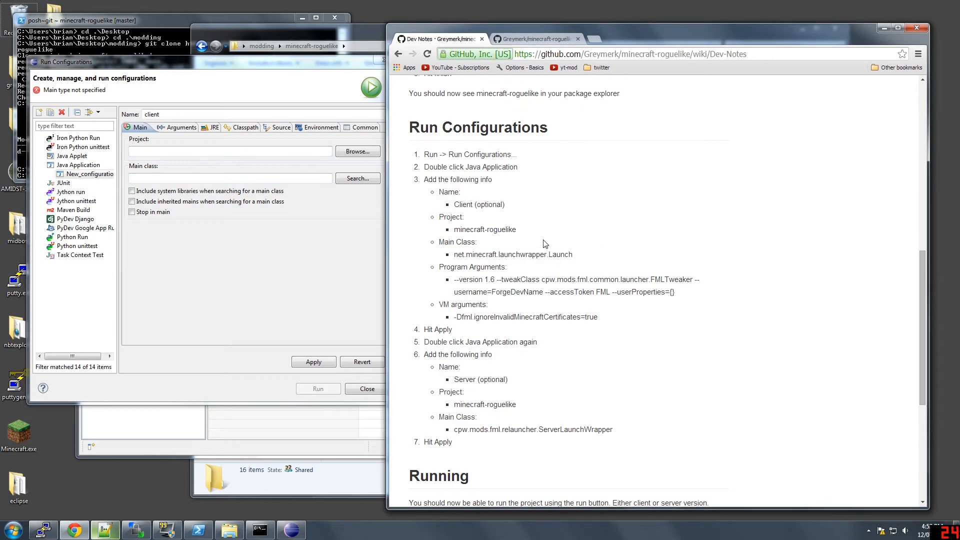
{"action": "double_click", "coordinate": [484, 229]}
{"action": "type", "text": "net.minecraft.launchwrapper.Launch"}
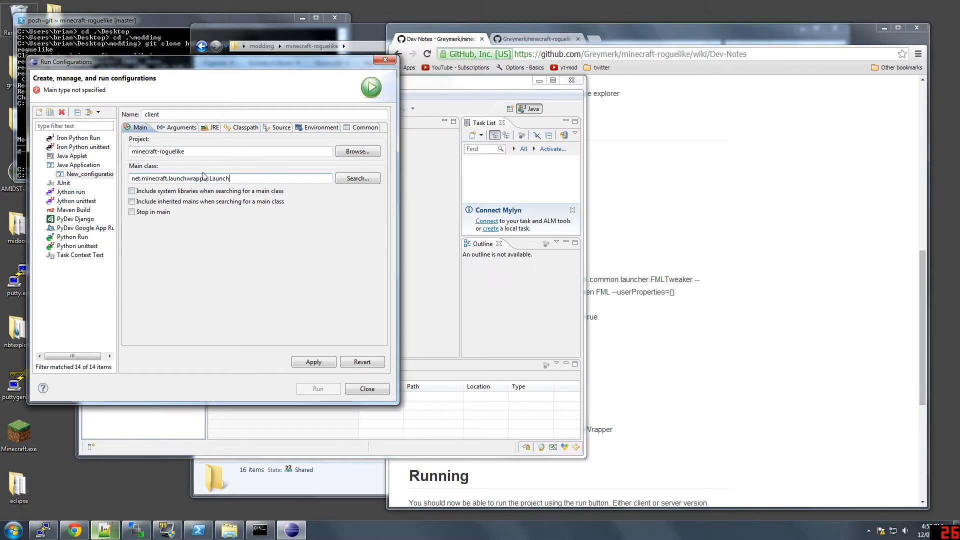
Step: Fill in the FML tweaker and certificate program arguments and apply the client configuration
{"action": "left_click", "coordinate": [181, 127]}
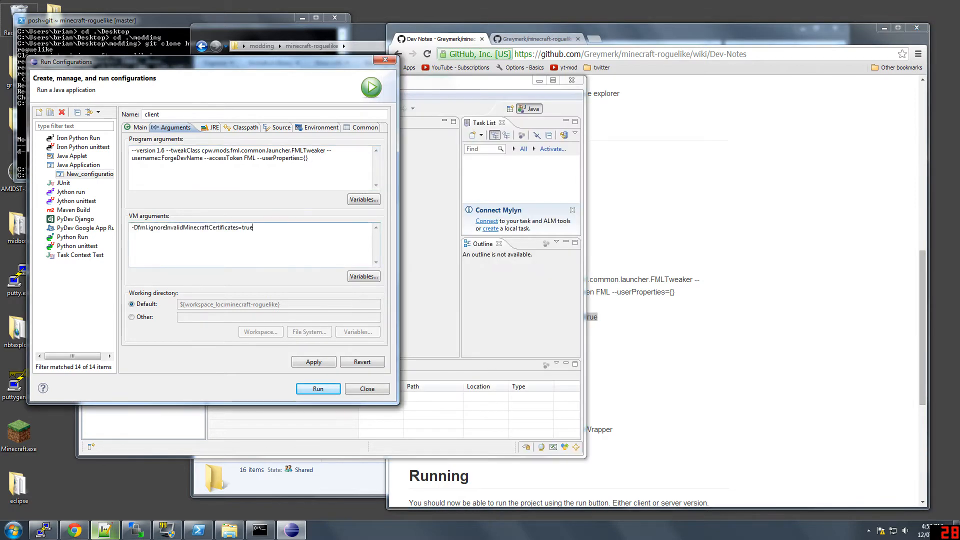
{"action": "left_click", "coordinate": [314, 361]}
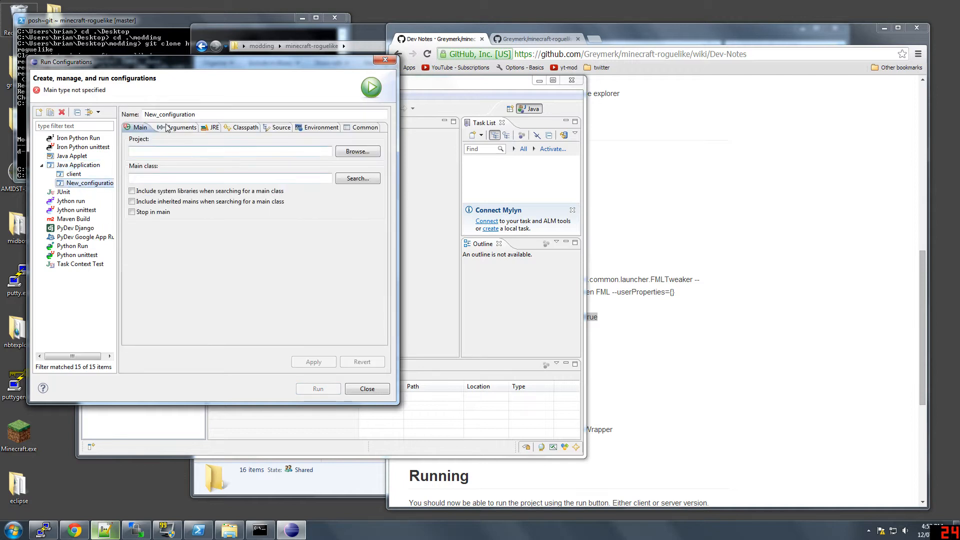
Step: Create a 'server' configuration with main class cpw.mods.fml.relauncher.ServerLaunchWrapper, apply it and close the window
{"action": "type", "text": "server"}
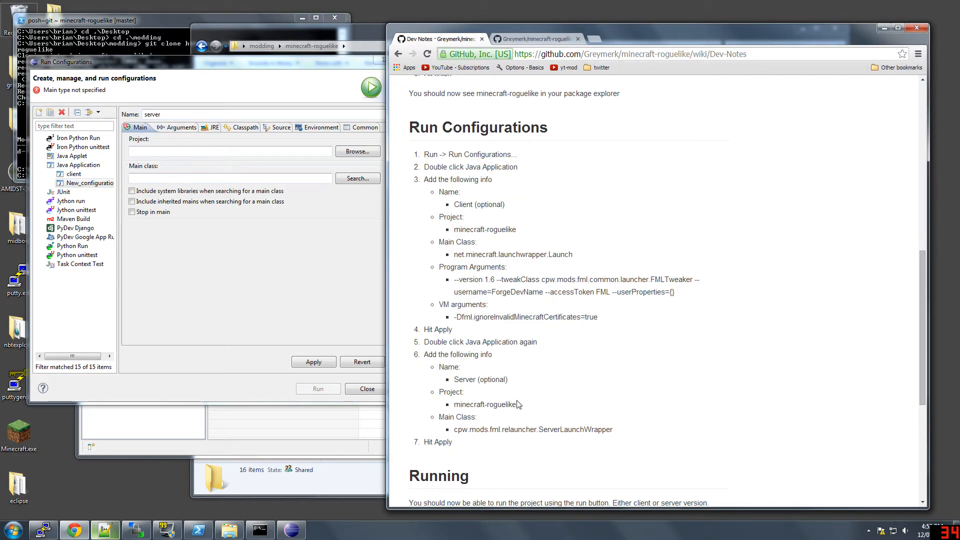
{"action": "double_click", "coordinate": [484, 404]}
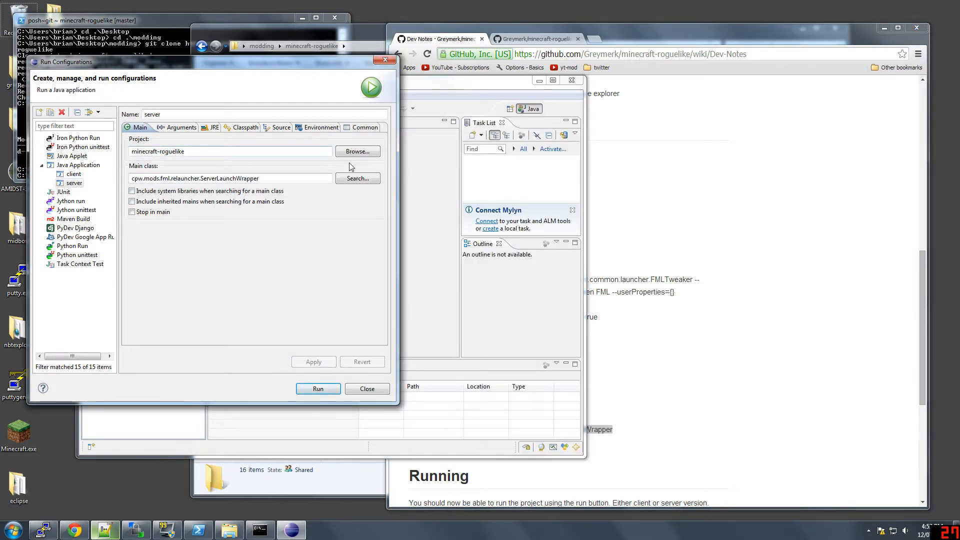
{"action": "left_click", "coordinate": [366, 388]}
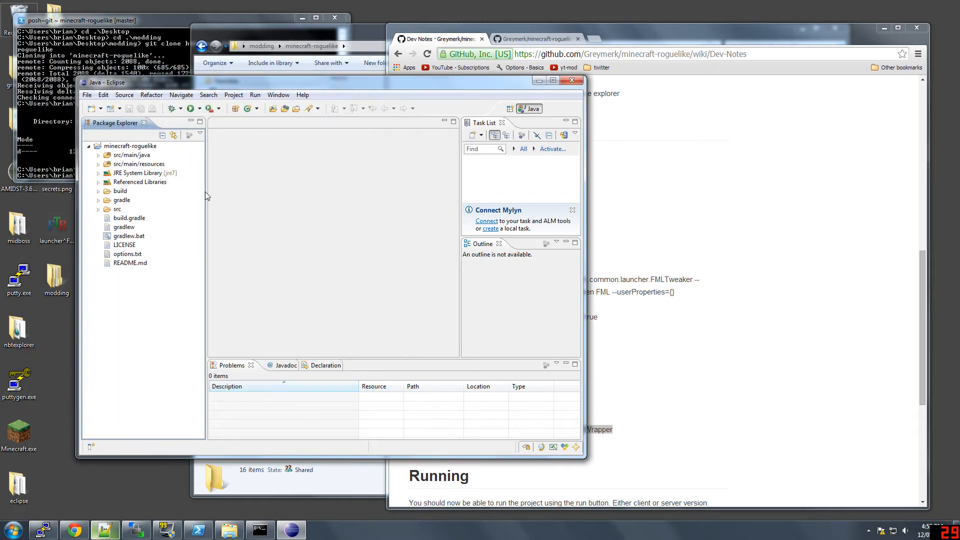
Step: Reopen Run Configurations and select the saved client configuration
{"action": "left_click", "coordinate": [200, 108]}
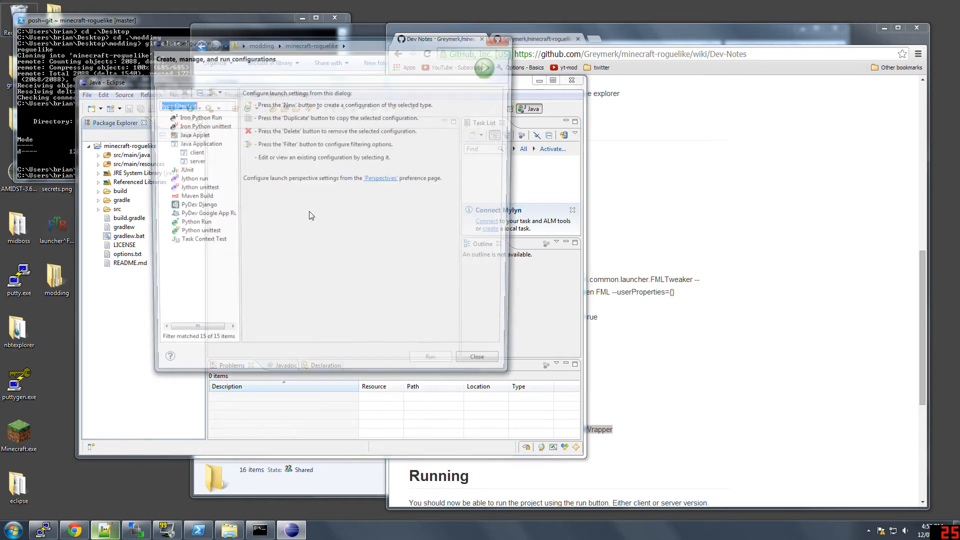
{"action": "left_click", "coordinate": [192, 152]}
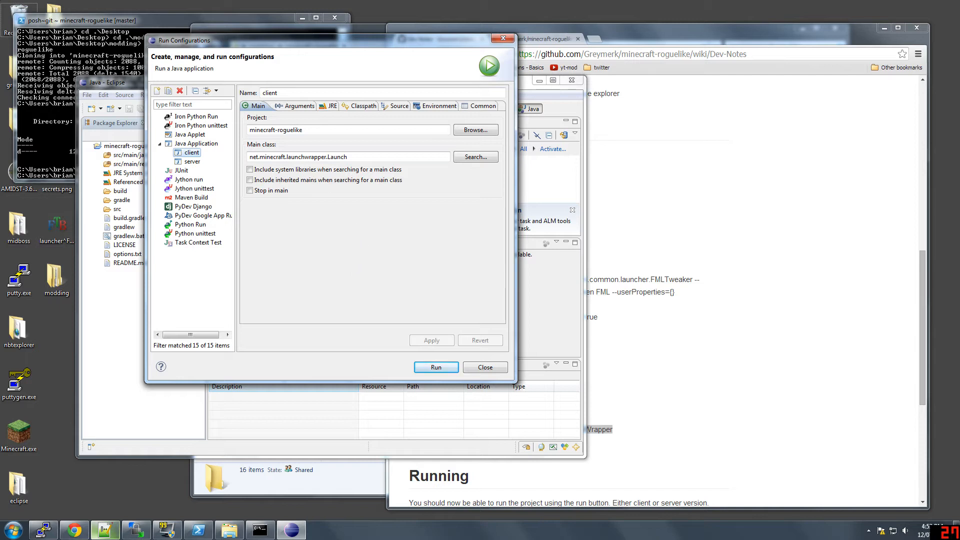
{"action": "mouse_move", "coordinate": [495, 329]}
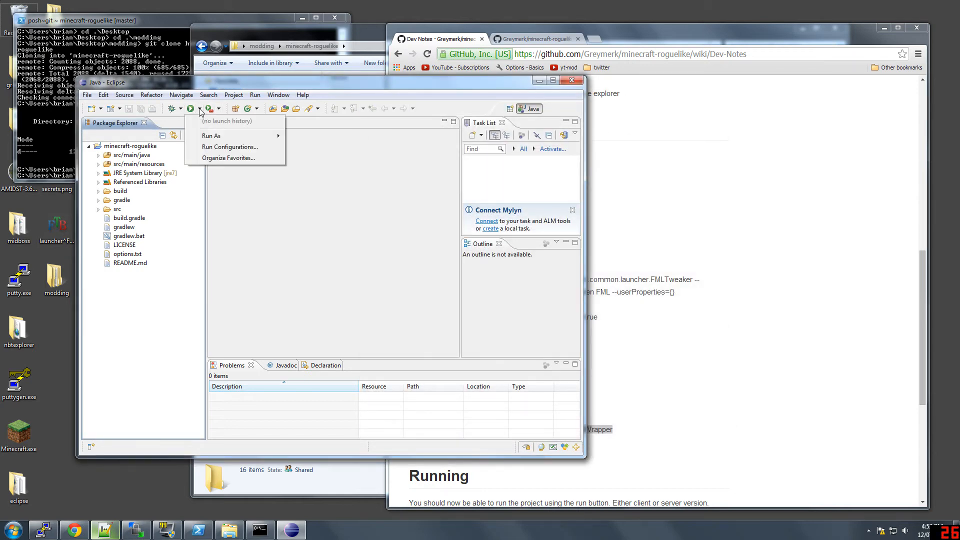
{"action": "left_click", "coordinate": [231, 147]}
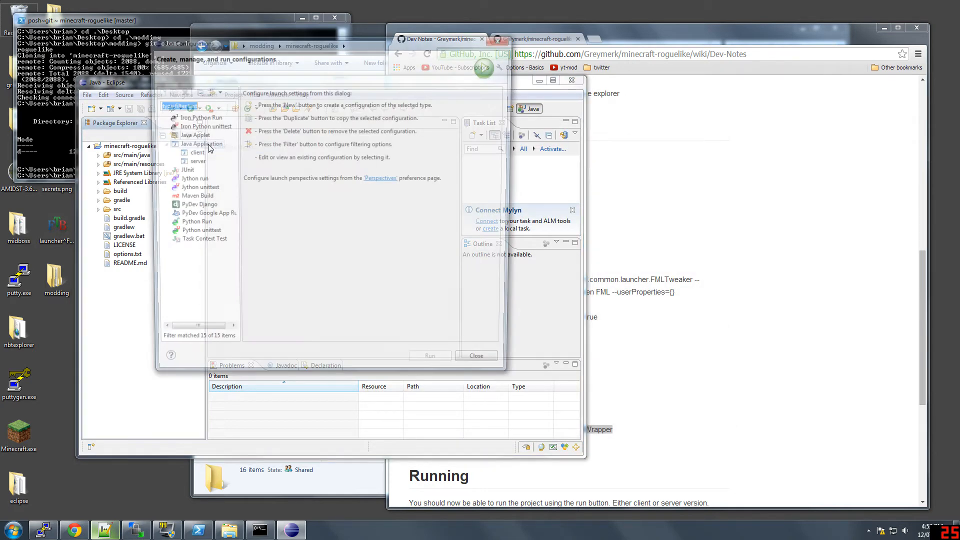
{"action": "left_click", "coordinate": [197, 152]}
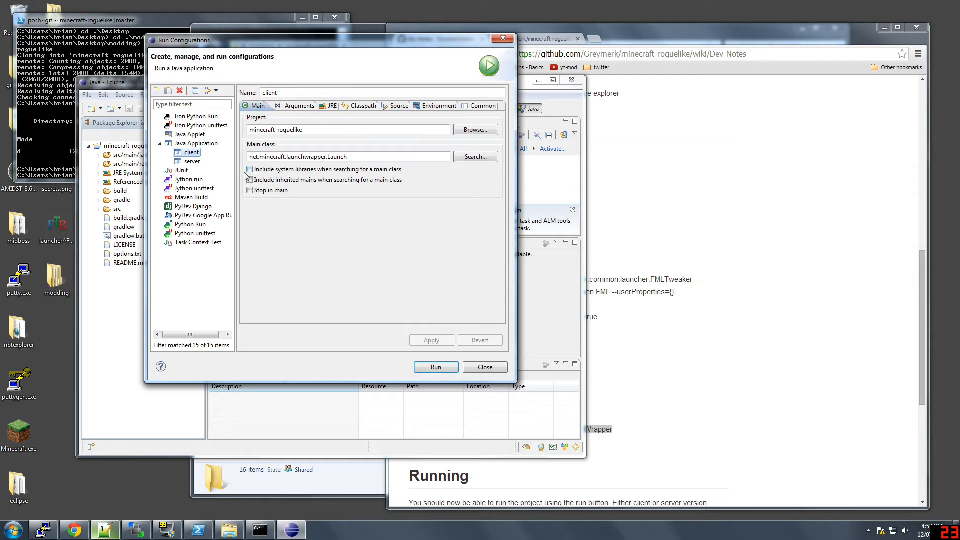
Step: Review the client's Arguments and Main settings with net.minecraft.launchwrapper.Launch before launching
{"action": "left_click", "coordinate": [249, 169]}
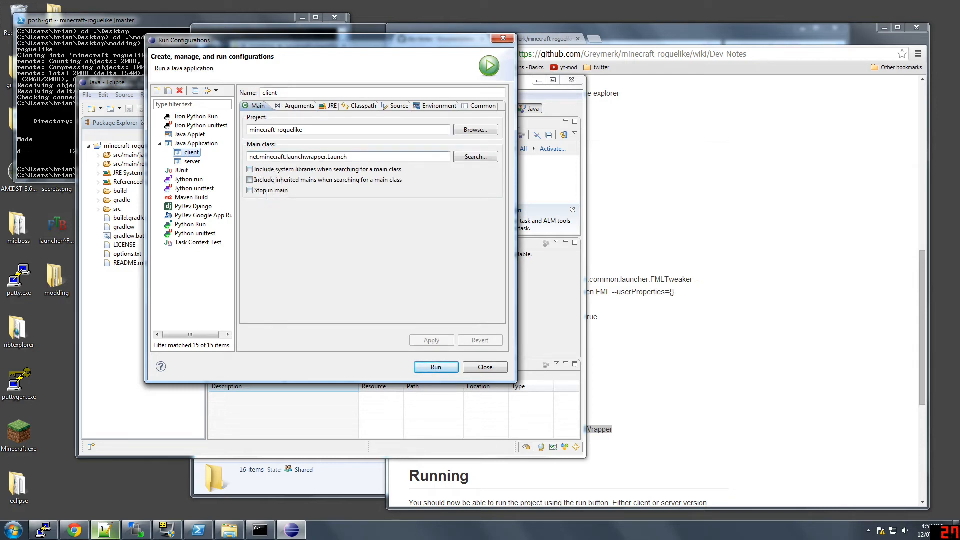
{"action": "left_click", "coordinate": [293, 105]}
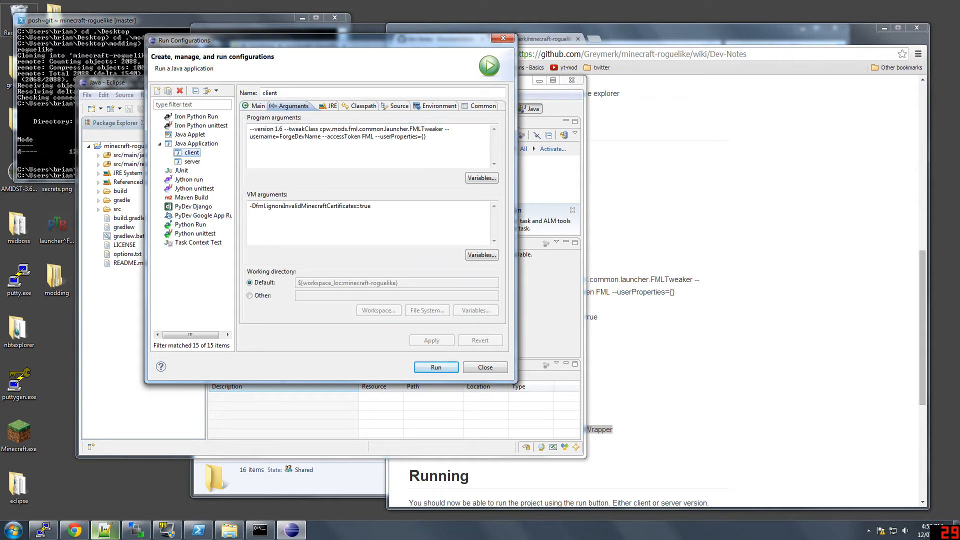
{"action": "left_click", "coordinate": [258, 106]}
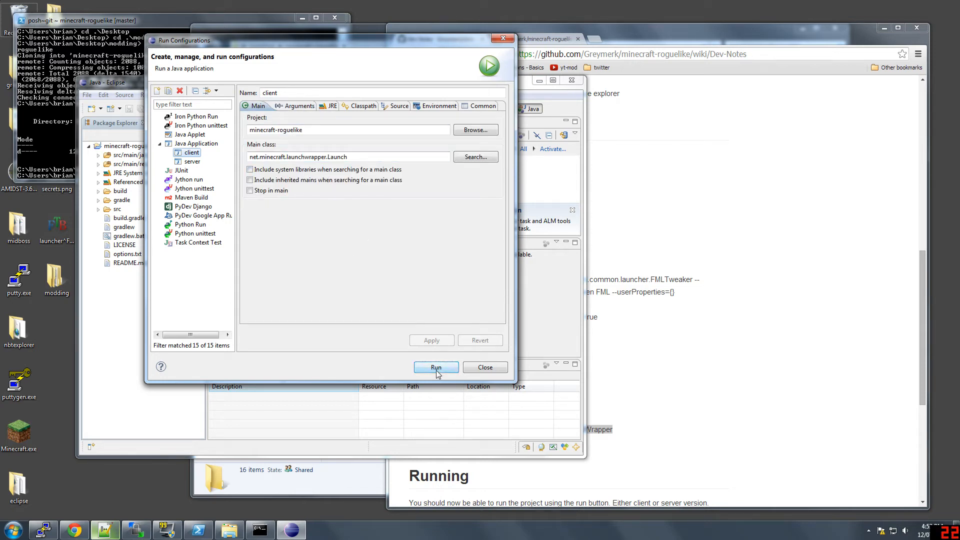
Step: Launch the client configuration so Minecraft 1.7.10 starts with Forge and 4 mods loaded
{"action": "left_click", "coordinate": [435, 367]}
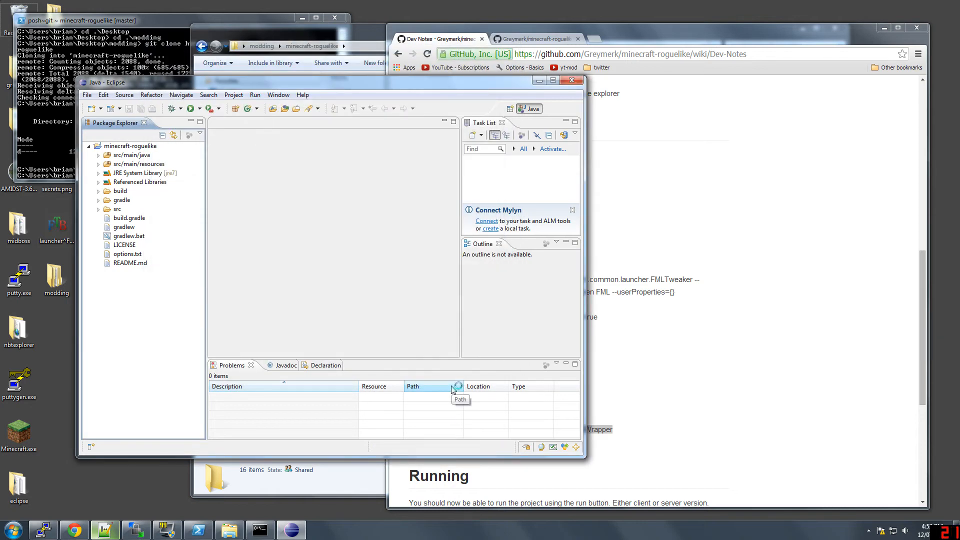
{"action": "mouse_move", "coordinate": [296, 238]}
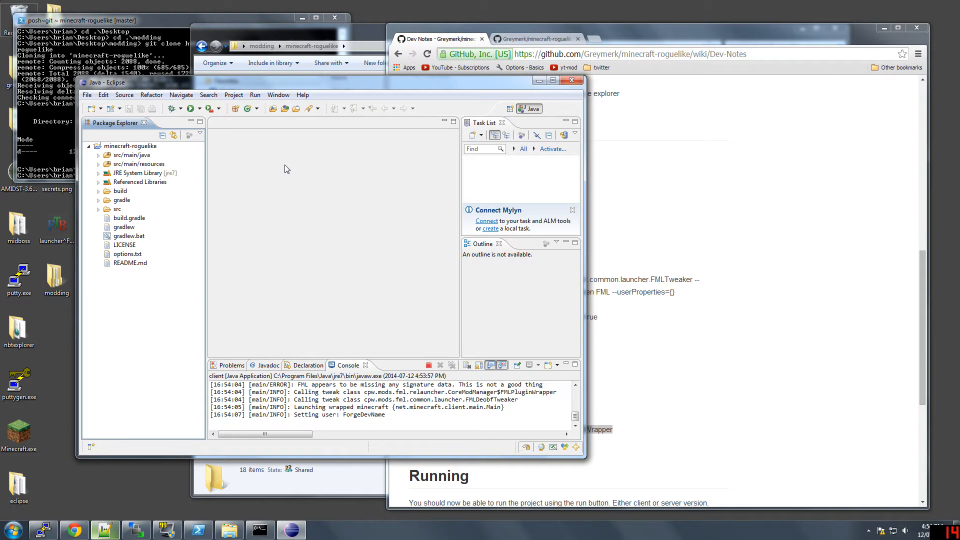
{"action": "left_click", "coordinate": [190, 108]}
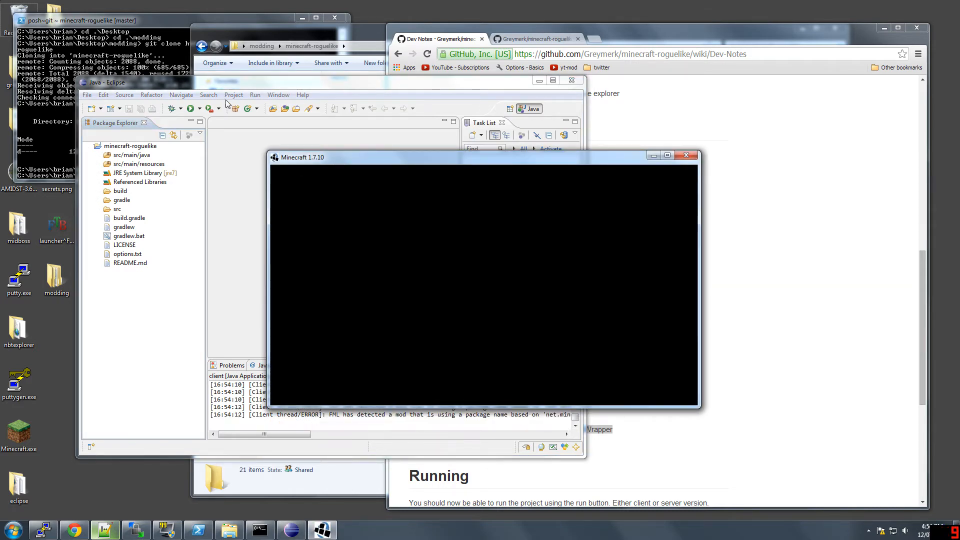
{"action": "left_click", "coordinate": [218, 109]}
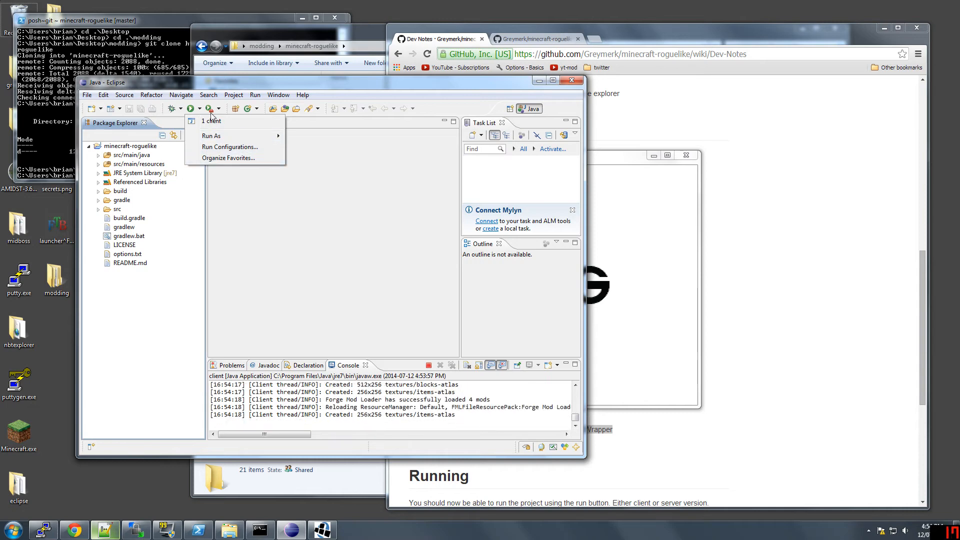
Step: Glance at Eclipse's Project menu, then return to the Minecraft title screen
{"action": "left_click", "coordinate": [212, 120]}
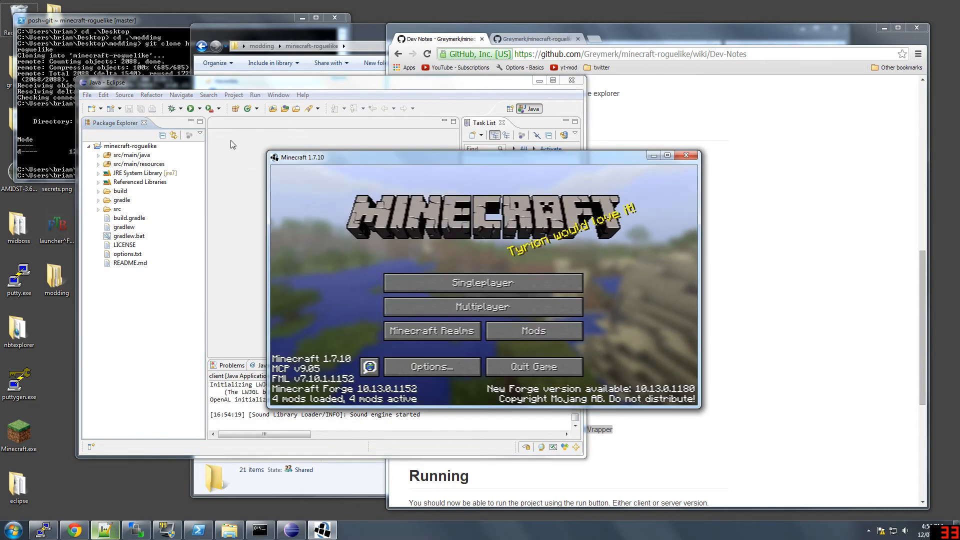
{"action": "left_click", "coordinate": [233, 94]}
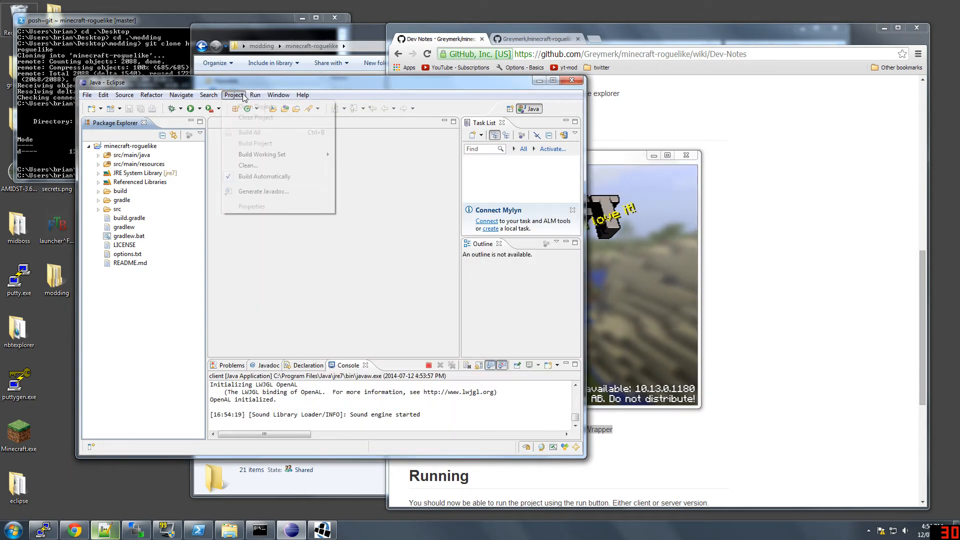
{"action": "left_click", "coordinate": [255, 95]}
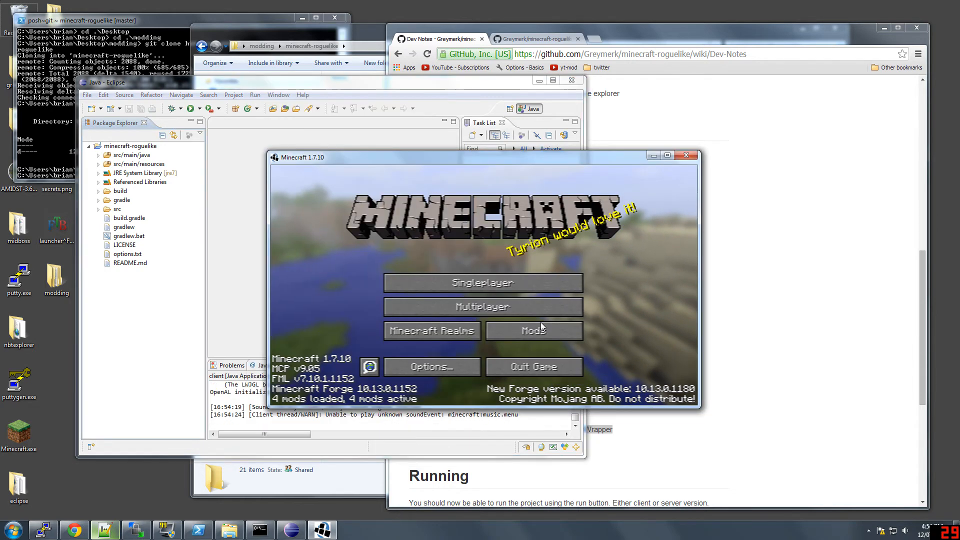
{"action": "mouse_move", "coordinate": [482, 282]}
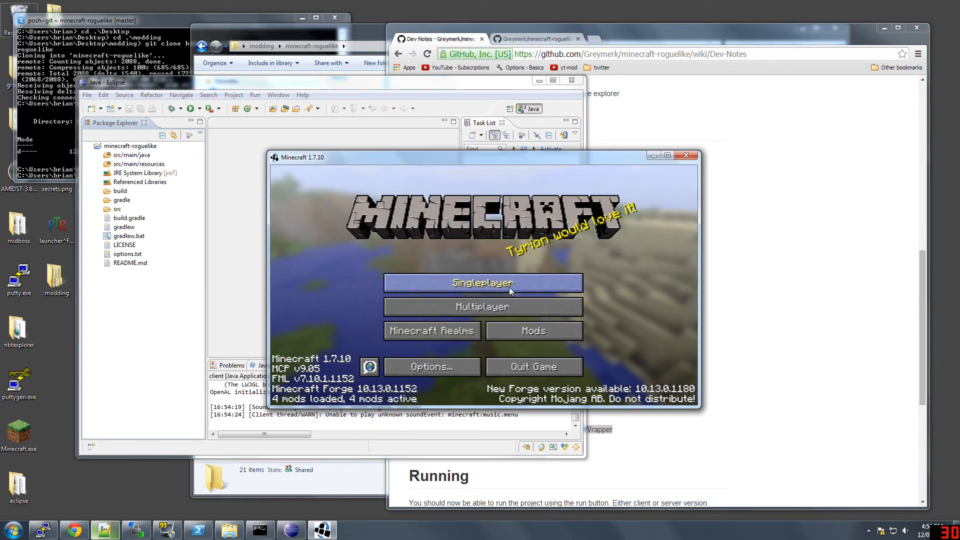
Step: Create a new singleplayer world with default settings after viewing More World Options
{"action": "left_click", "coordinate": [482, 283]}
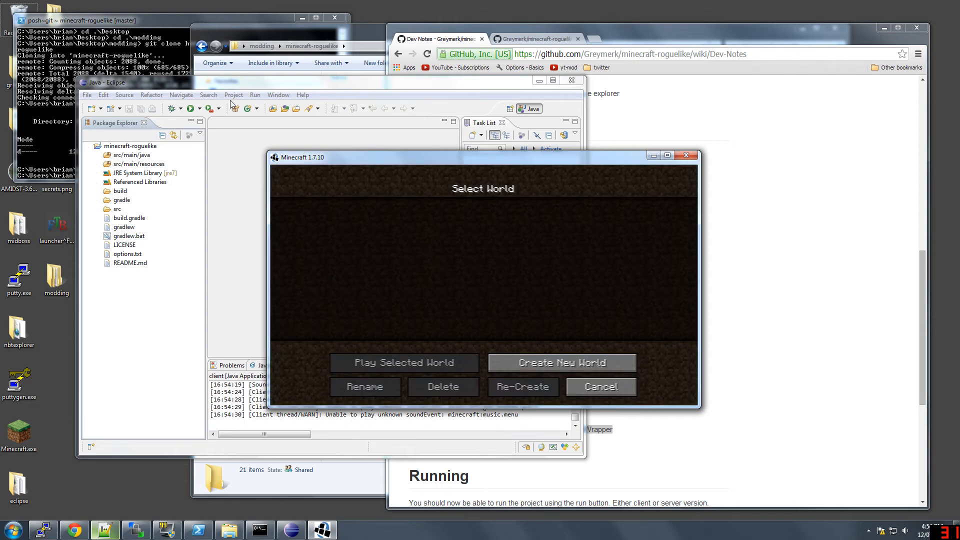
{"action": "mouse_move", "coordinate": [561, 362]}
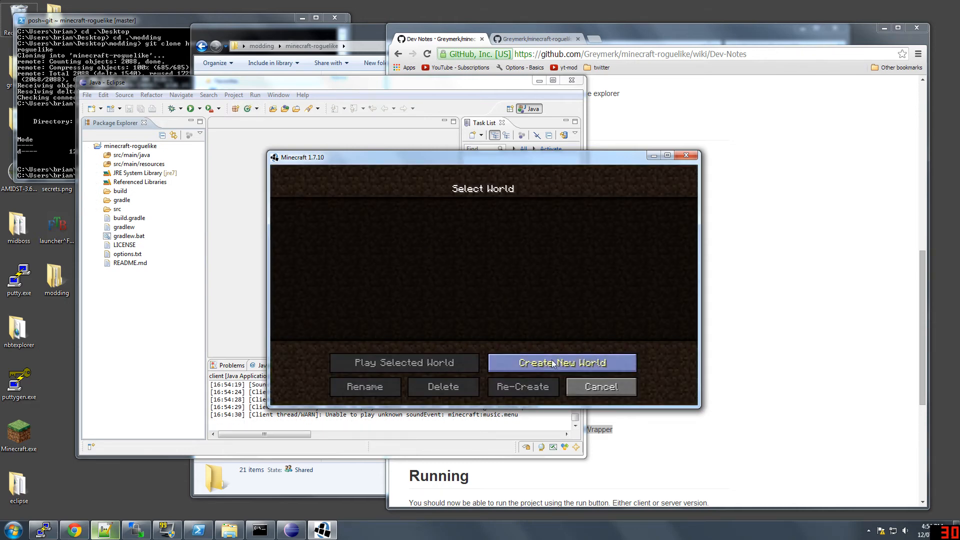
{"action": "left_click", "coordinate": [562, 362]}
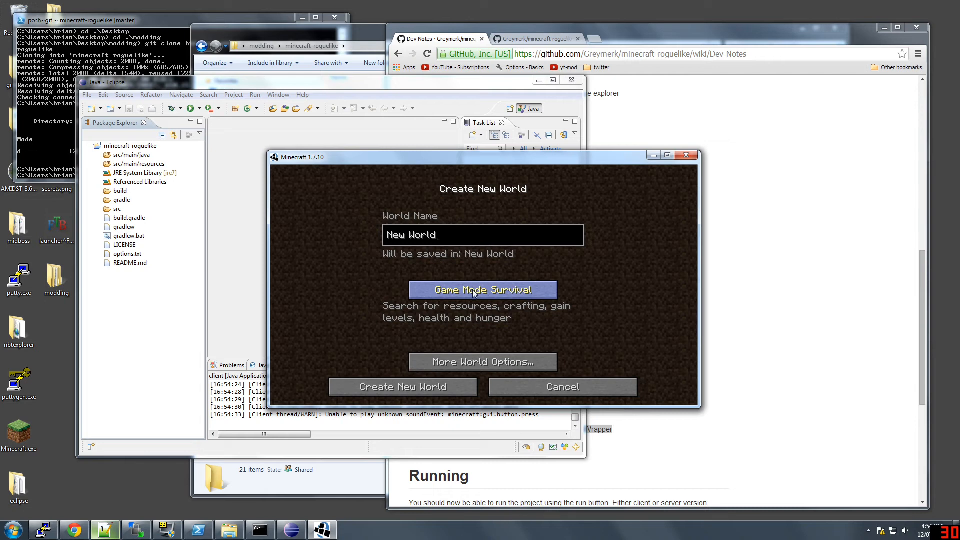
{"action": "left_click", "coordinate": [482, 362]}
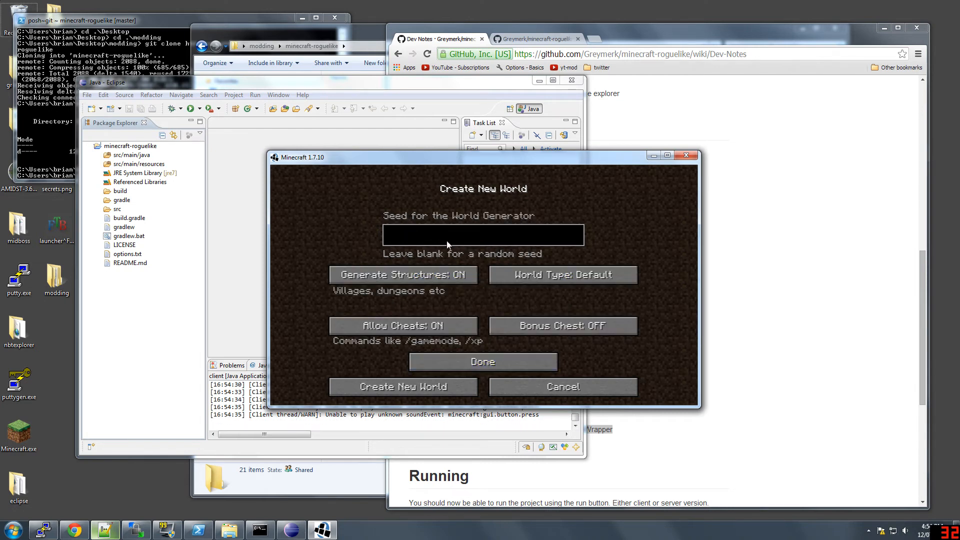
{"action": "left_click", "coordinate": [403, 386]}
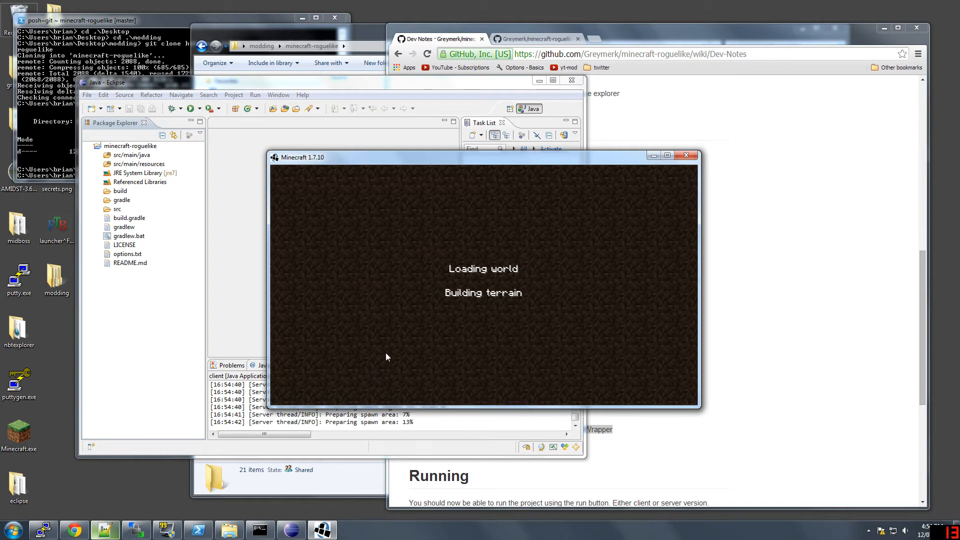
{"action": "mouse_move", "coordinate": [418, 310]}
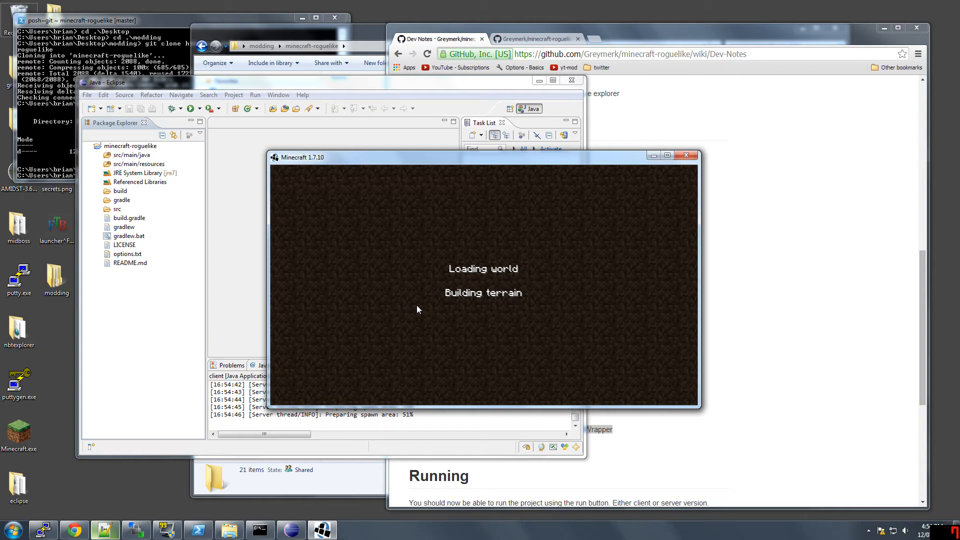
{"action": "mouse_move", "coordinate": [423, 296]}
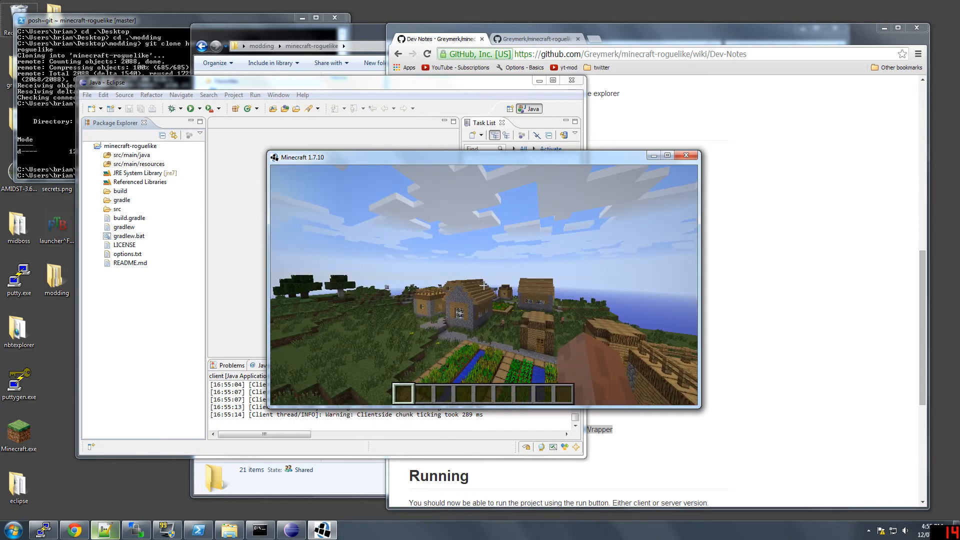
{"action": "mouse_move", "coordinate": [483, 285]}
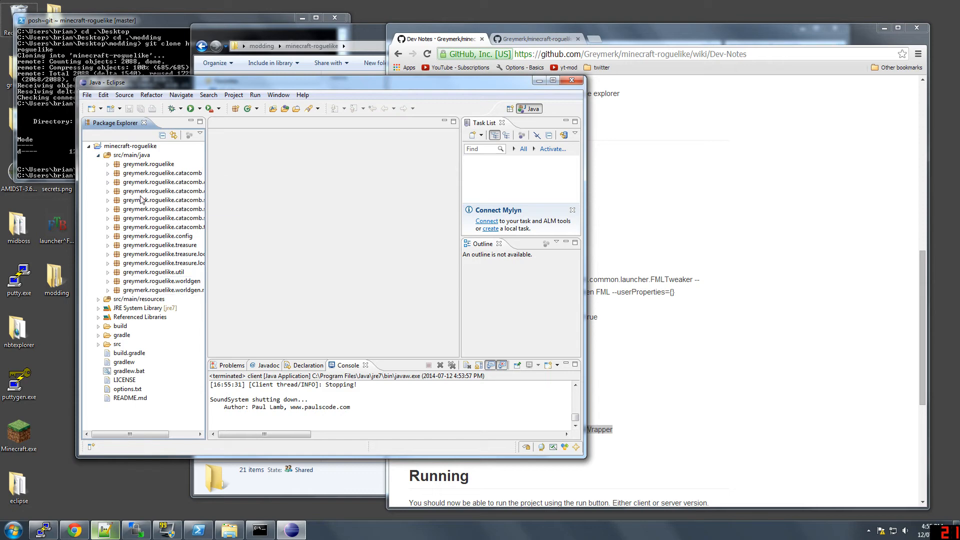
Step: Expand the greymerk.roguelike.catacomb.dungeon.room package to list its Dungeon classes
{"action": "left_click", "coordinate": [107, 164]}
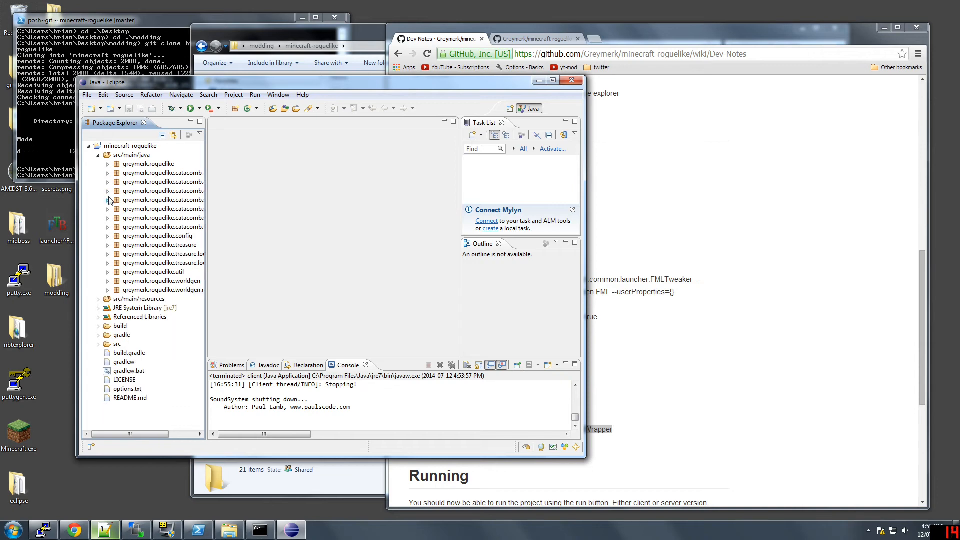
{"action": "left_click", "coordinate": [108, 200]}
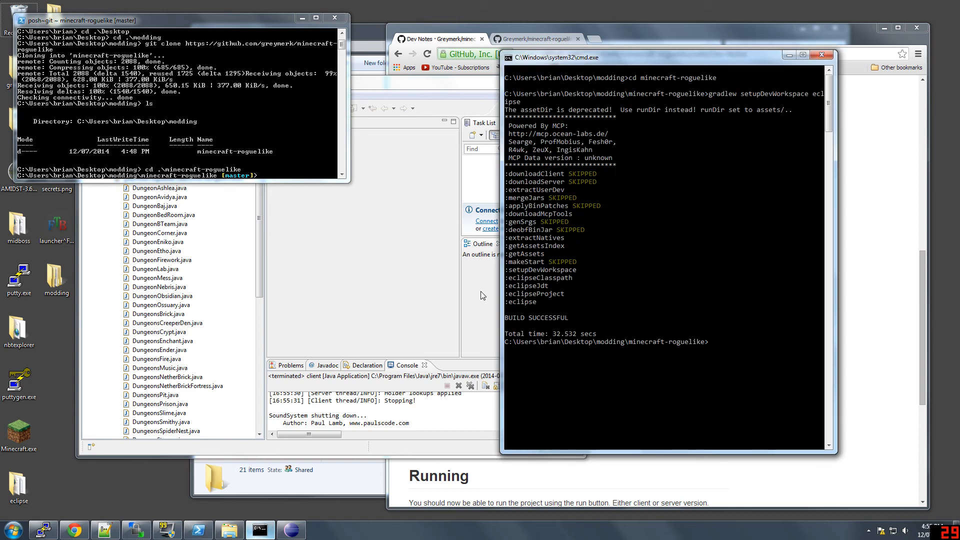
Step: Run gradlew build in the minecraft-roguelike folder from Command Prompt
{"action": "type", "text": "gradlew build"}
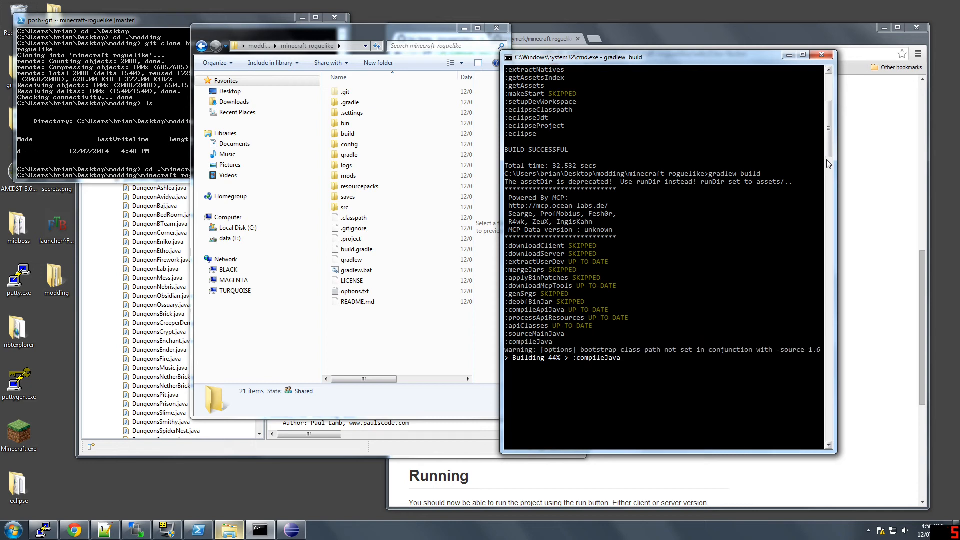
{"action": "mouse_move", "coordinate": [654, 254]}
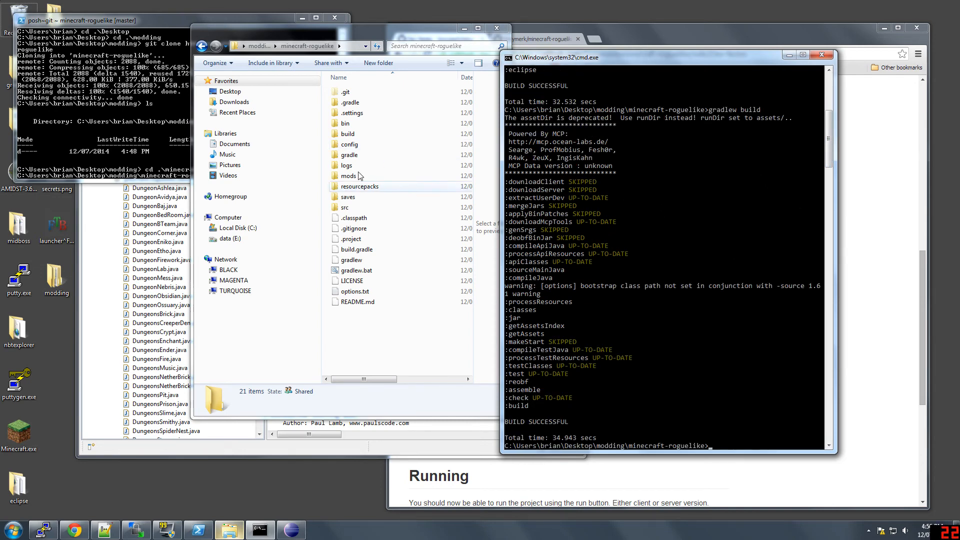
Step: Browse into build/libs and select roguelike-1.7.10-1.3.4.1.jar
{"action": "double_click", "coordinate": [348, 133]}
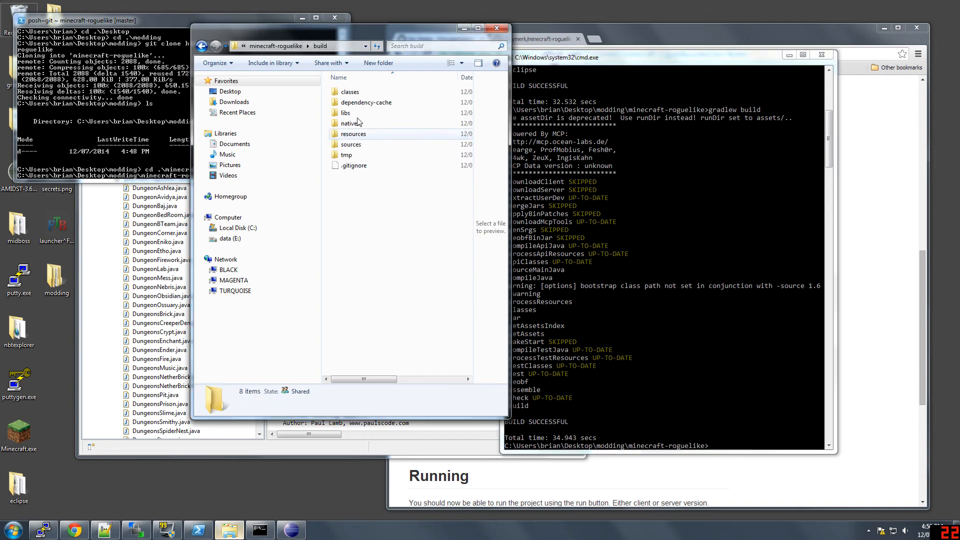
{"action": "double_click", "coordinate": [346, 113]}
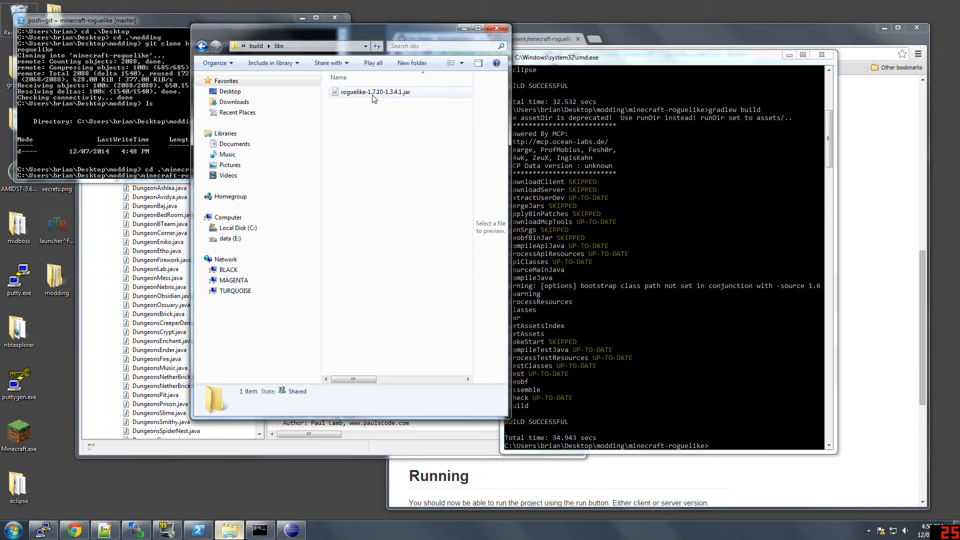
{"action": "left_click", "coordinate": [374, 91]}
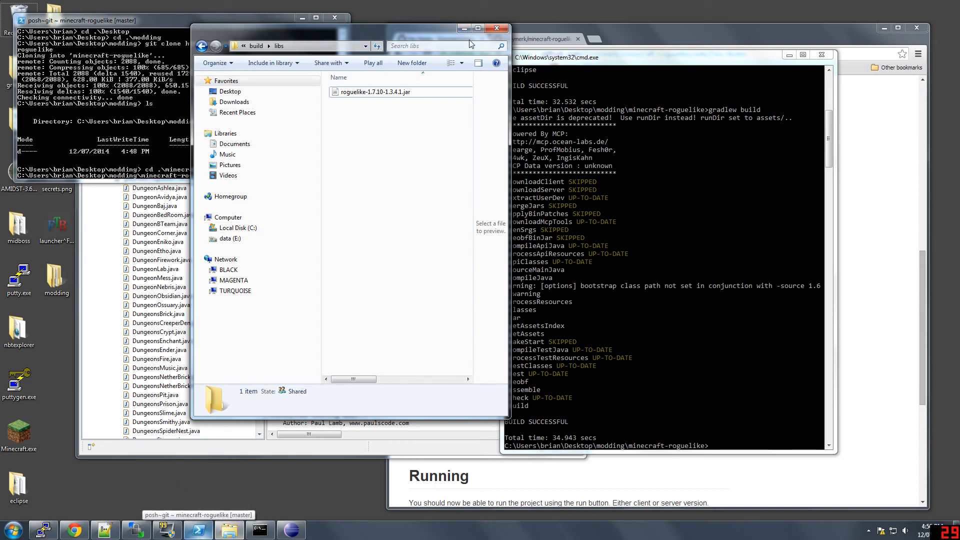
{"action": "mouse_move", "coordinate": [463, 28]}
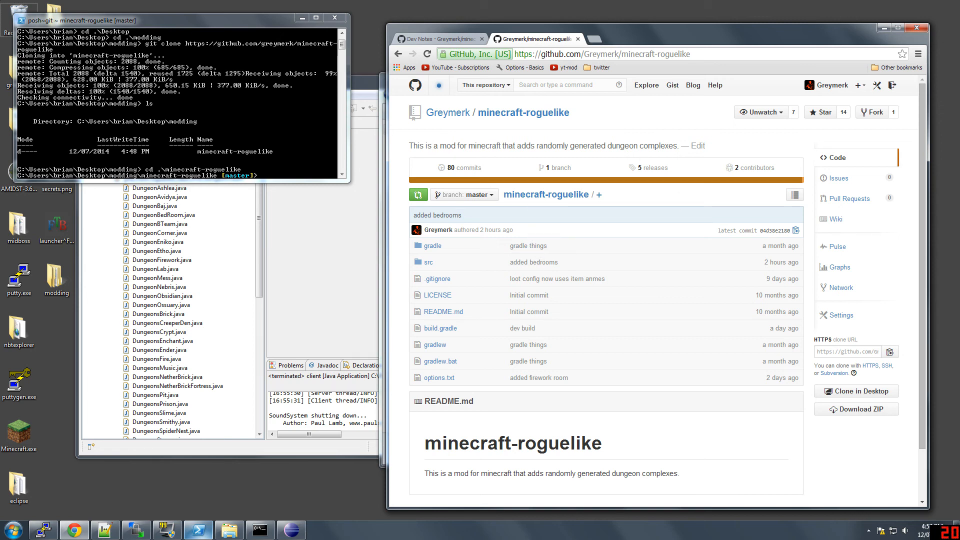
{"action": "mouse_move", "coordinate": [407, 152]}
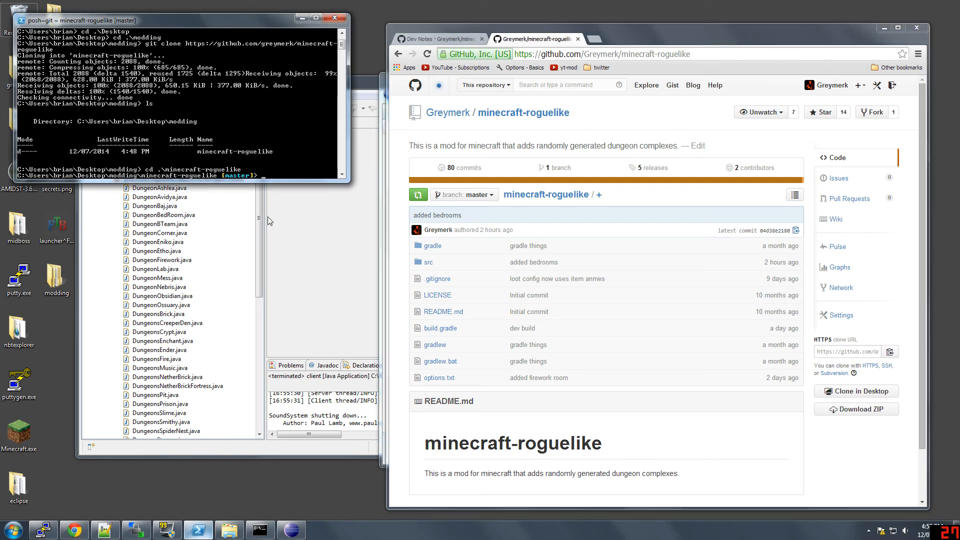
Step: Drag the Git Shell window to the middle of the screen over the GitHub repository page
{"action": "left_click_drag", "start_coordinate": [190, 20], "coordinate": [435, 156]}
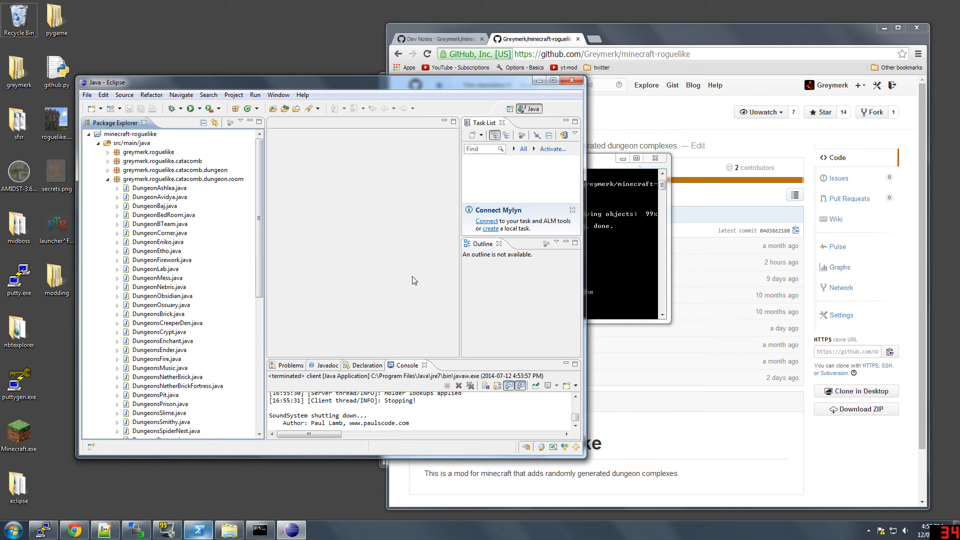
{"action": "mouse_move", "coordinate": [431, 228]}
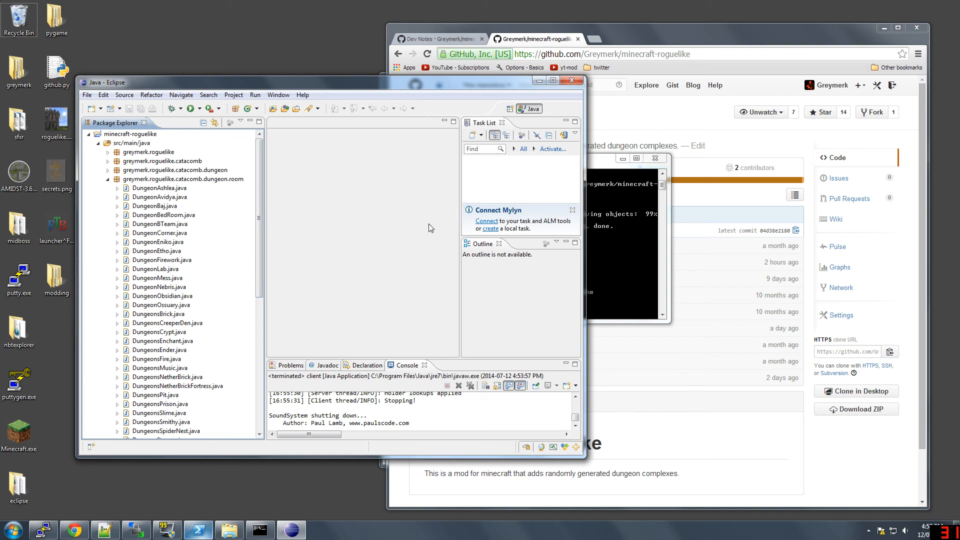
{"action": "mouse_move", "coordinate": [455, 211]}
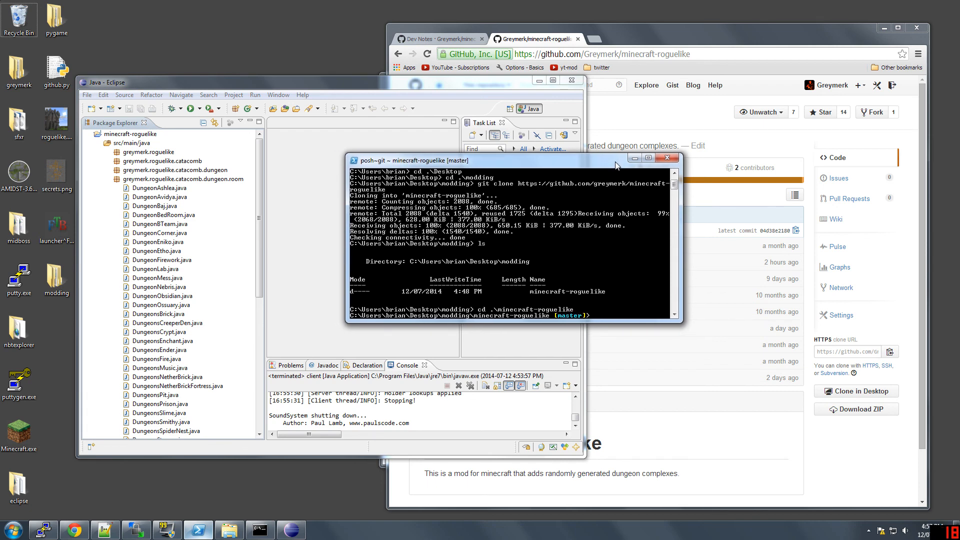
{"action": "mouse_move", "coordinate": [617, 170]}
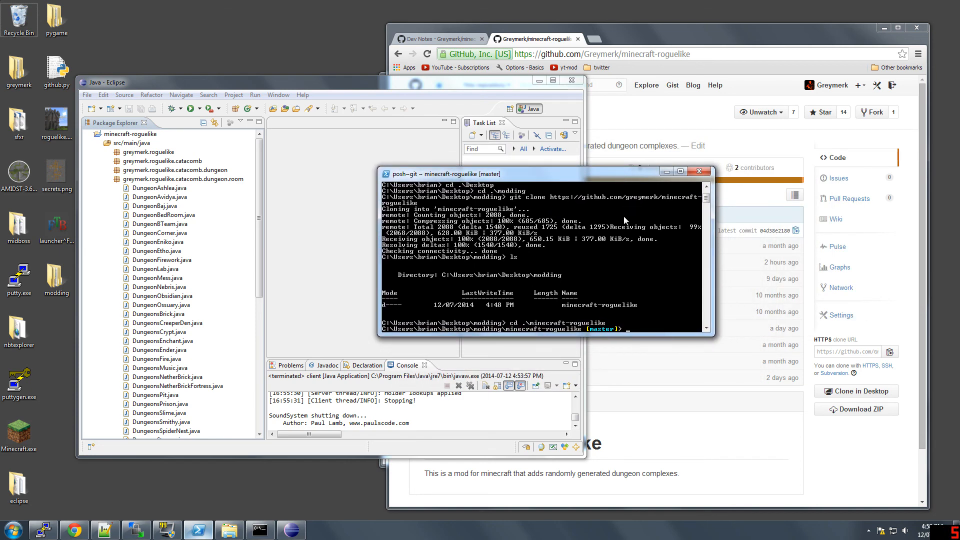
{"action": "mouse_move", "coordinate": [621, 227]}
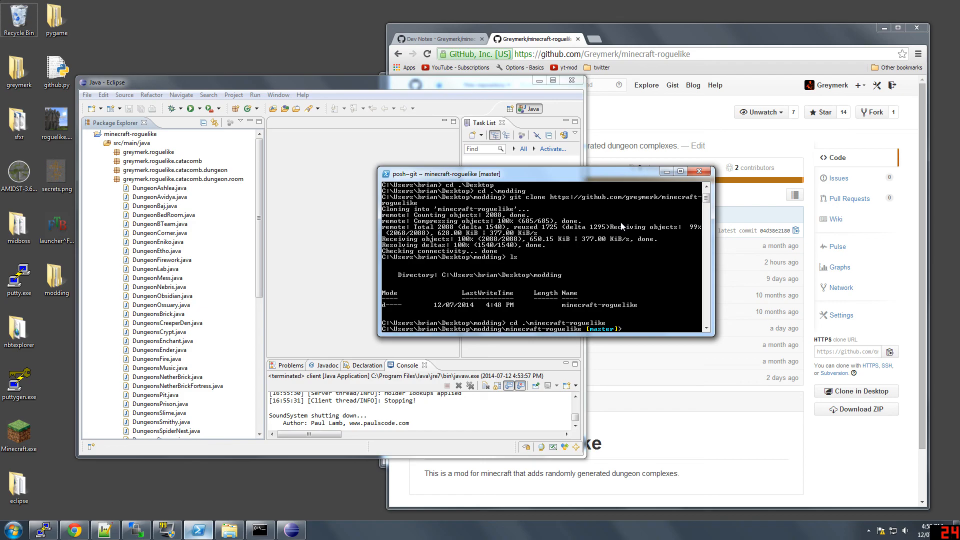